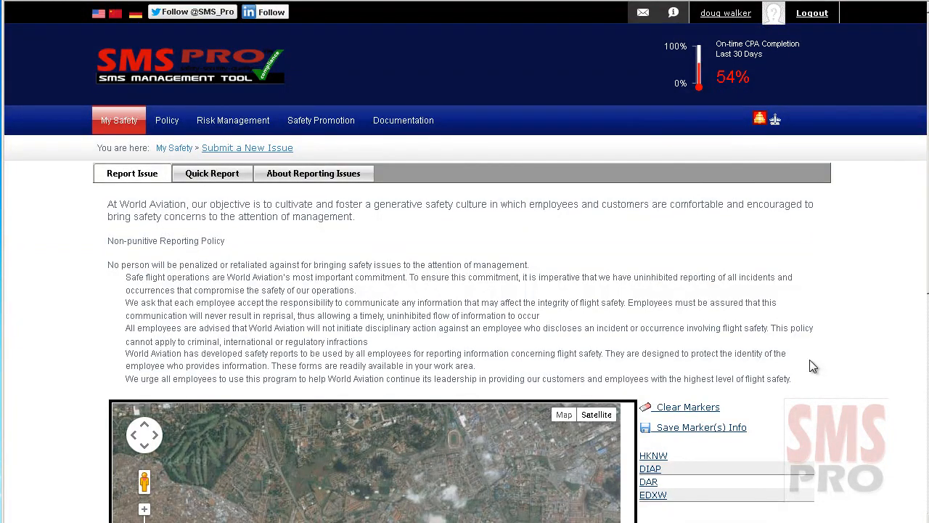
- Advance the new issue report to step 2, Nature of Issue/Concern
scroll("down", 3)
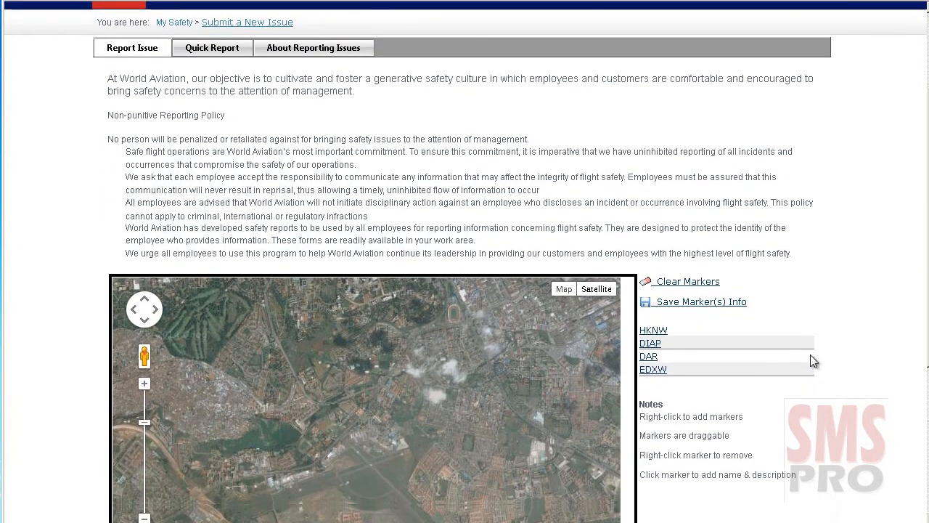
scroll("down", 3)
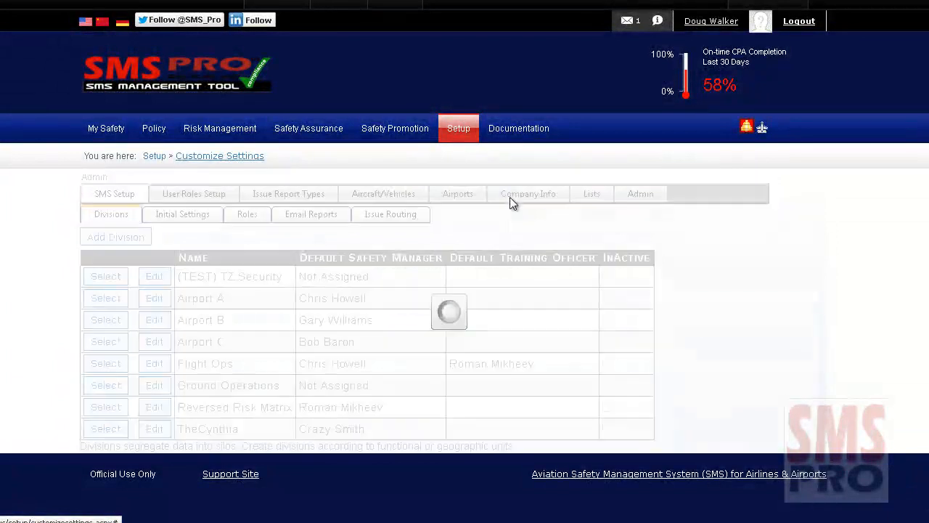
left_click(529, 193)
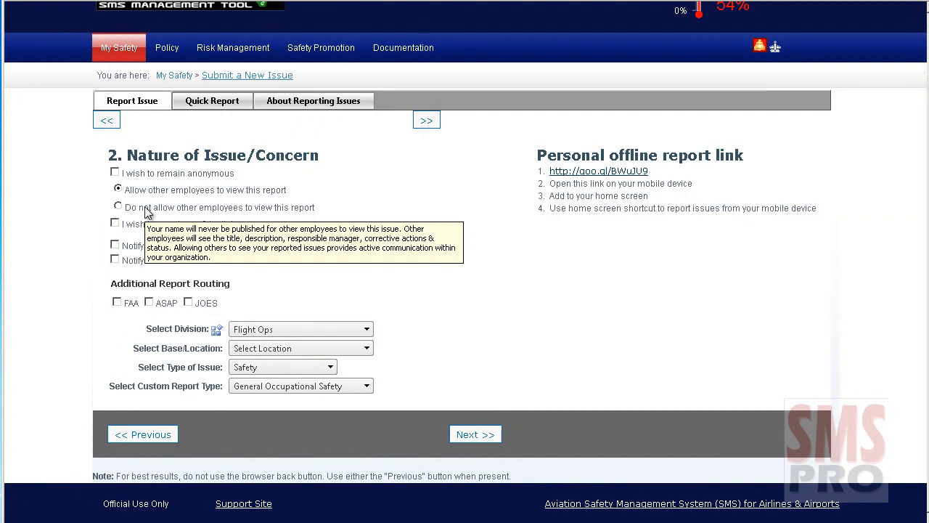
- Toggle the anonymous and comment-notification checkboxes on then off, letting other employees view the report
left_click(114, 173)
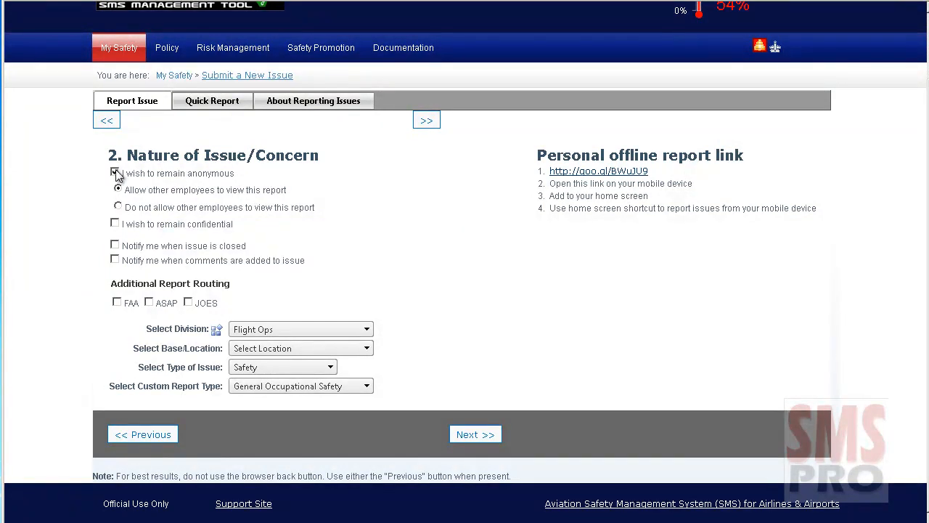
left_click(113, 173)
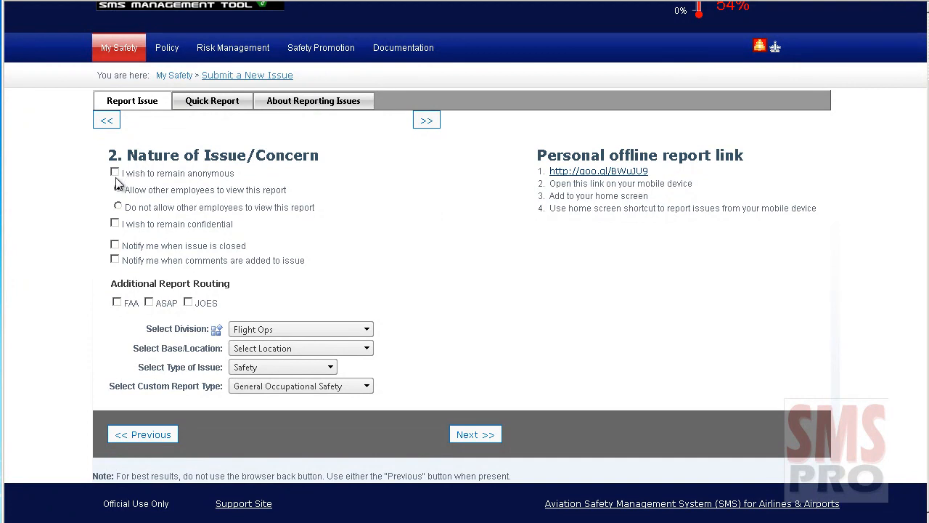
left_click(116, 190)
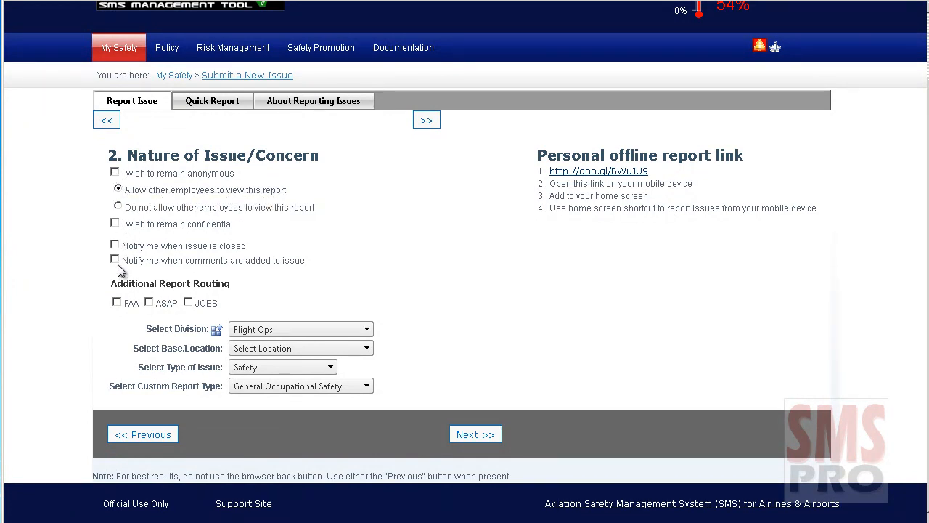
left_click(115, 259)
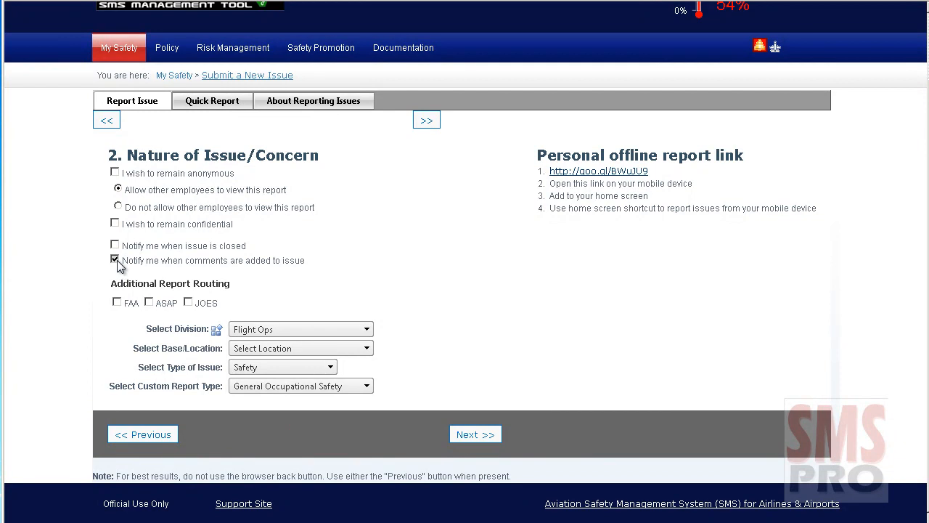
left_click(114, 260)
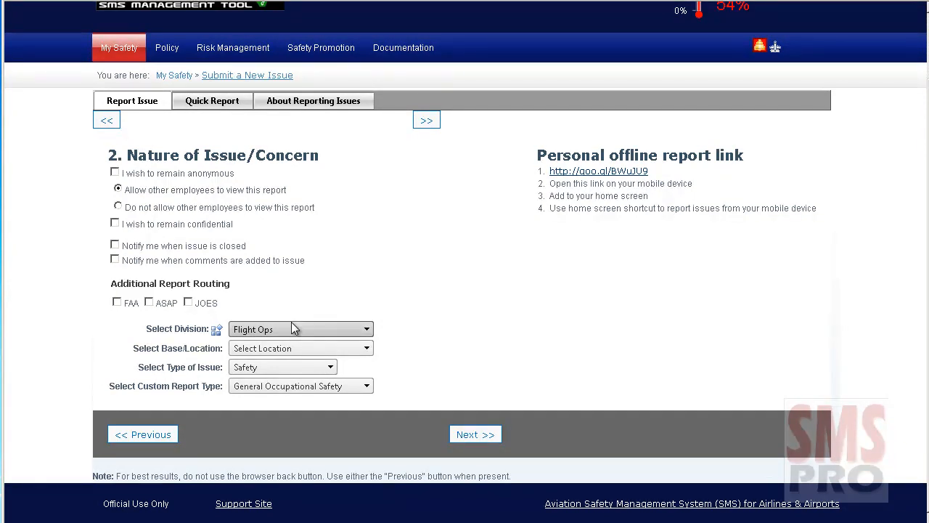
mouse_move(276, 305)
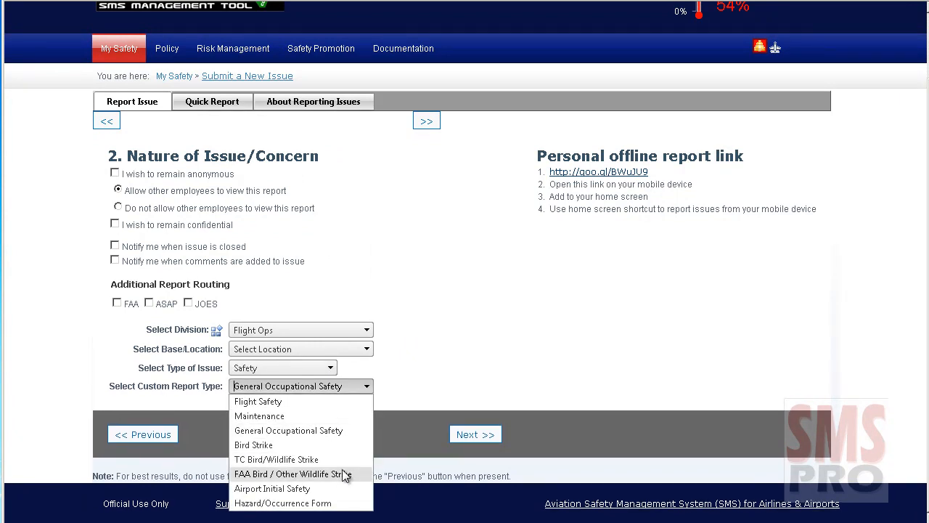
- Set the custom report type to Bird Strike instead of General Occupational Safety
left_click(252, 445)
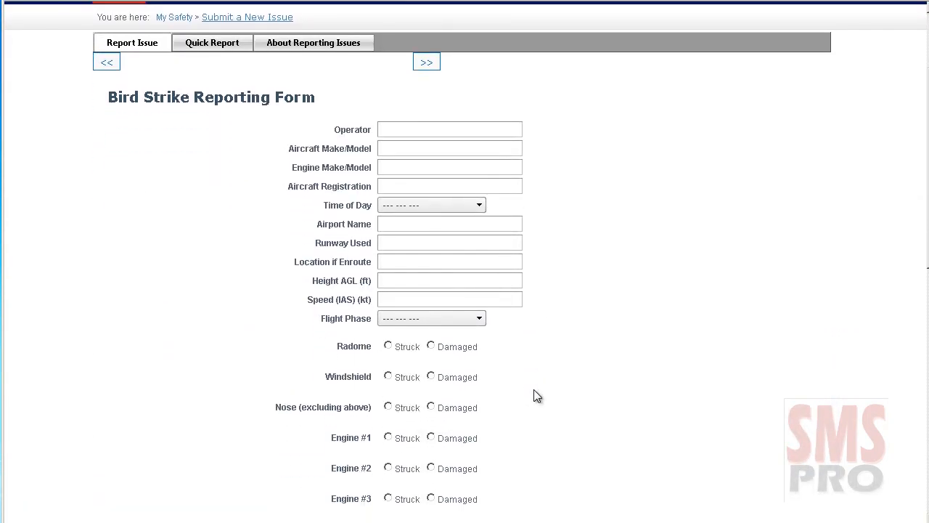
left_click(301, 387)
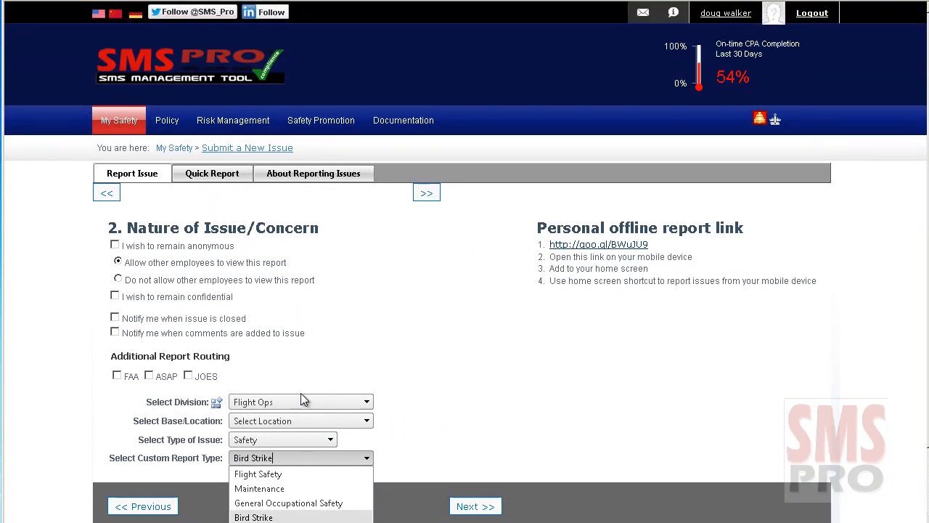
scroll("down", 3)
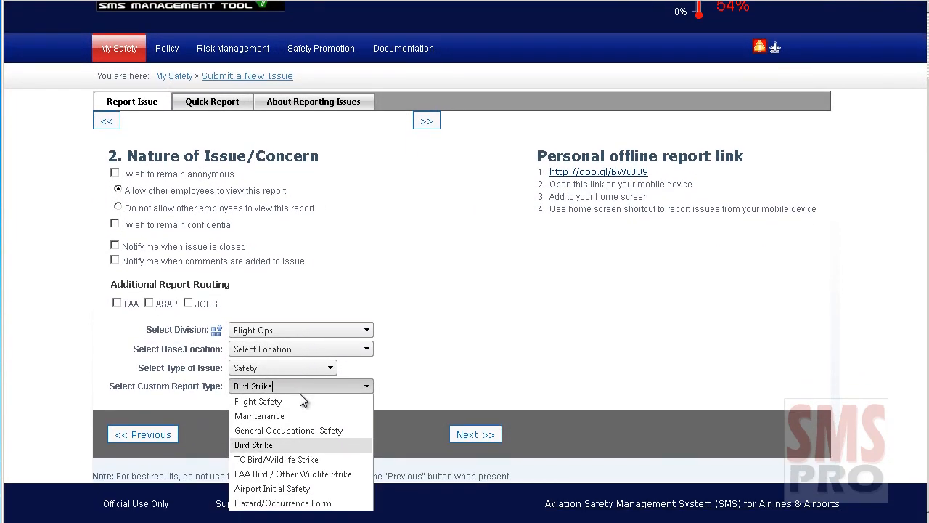
mouse_move(392, 360)
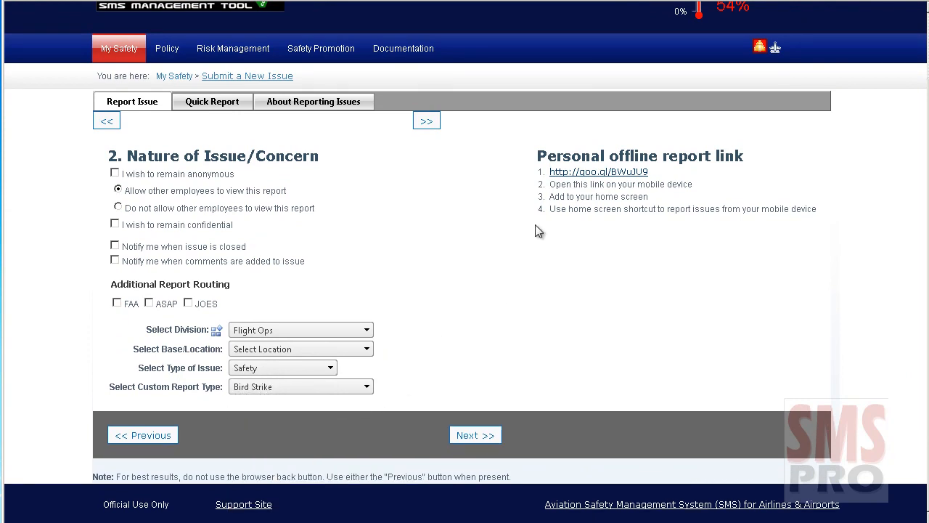
mouse_move(559, 175)
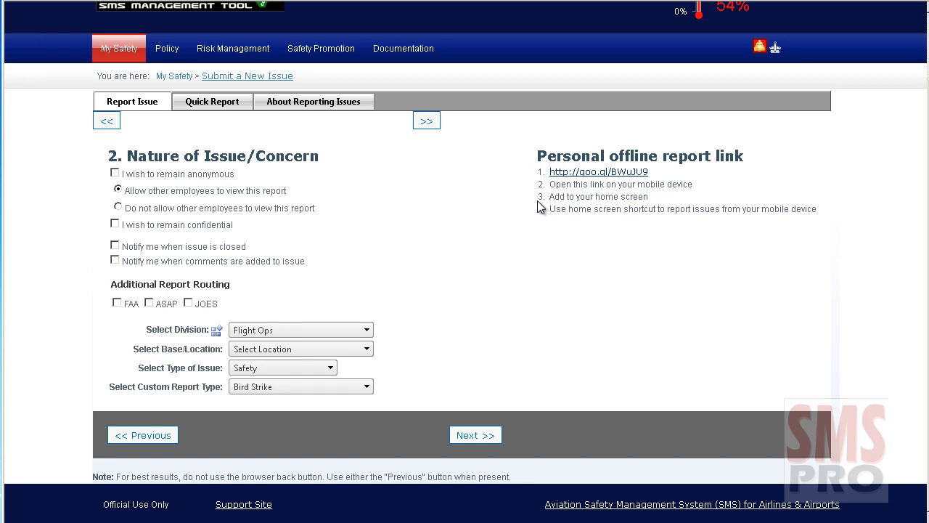
mouse_move(465, 424)
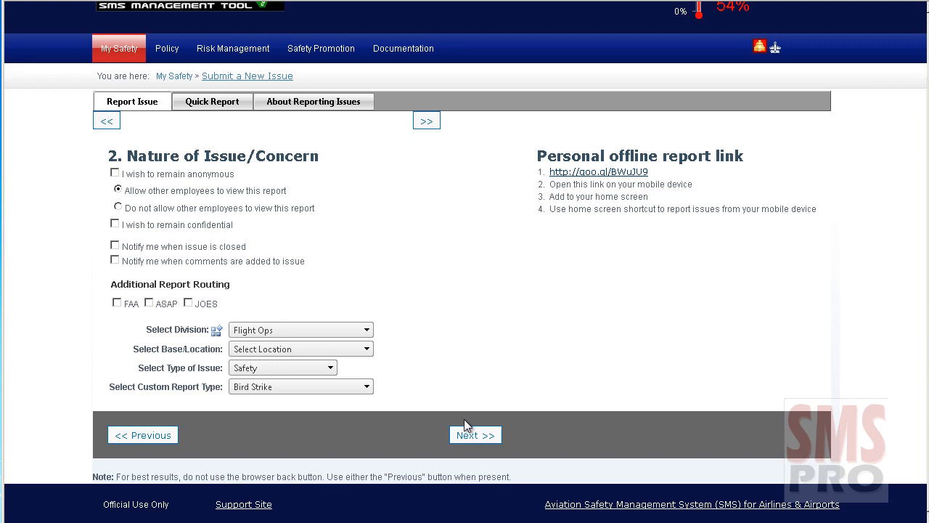
- Advance to General Issue Details showing the title 'Tree down on perimeter fence' and its description
left_click(475, 434)
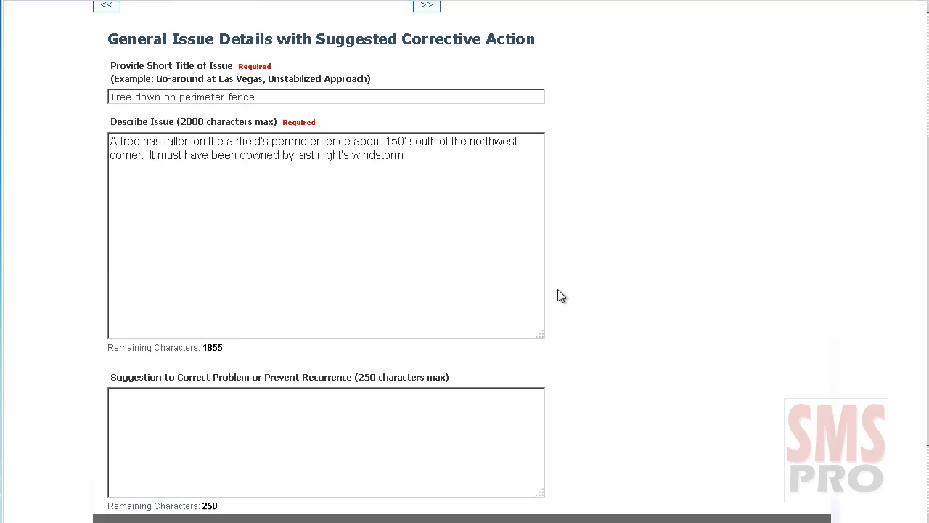
scroll("down", 3)
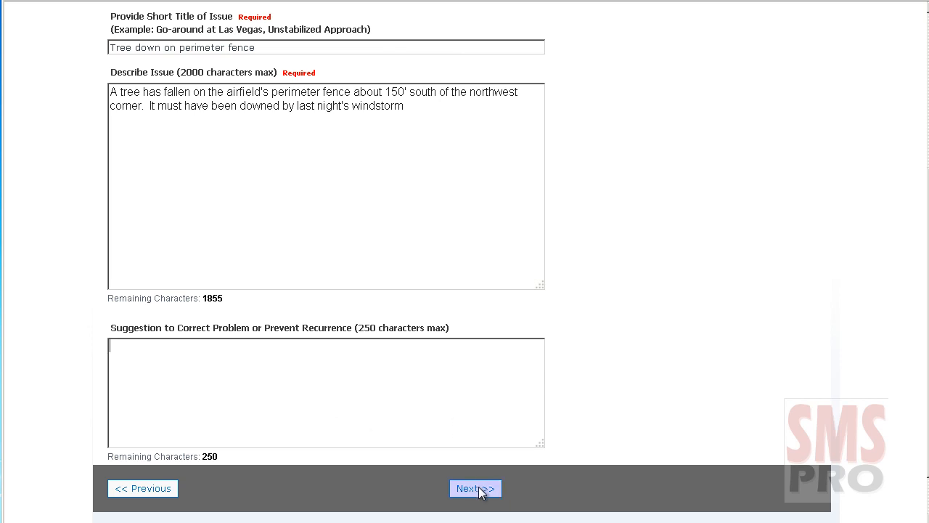
- Pass the Where & When step and reach Entities Involved with the Role list opened
left_click(474, 488)
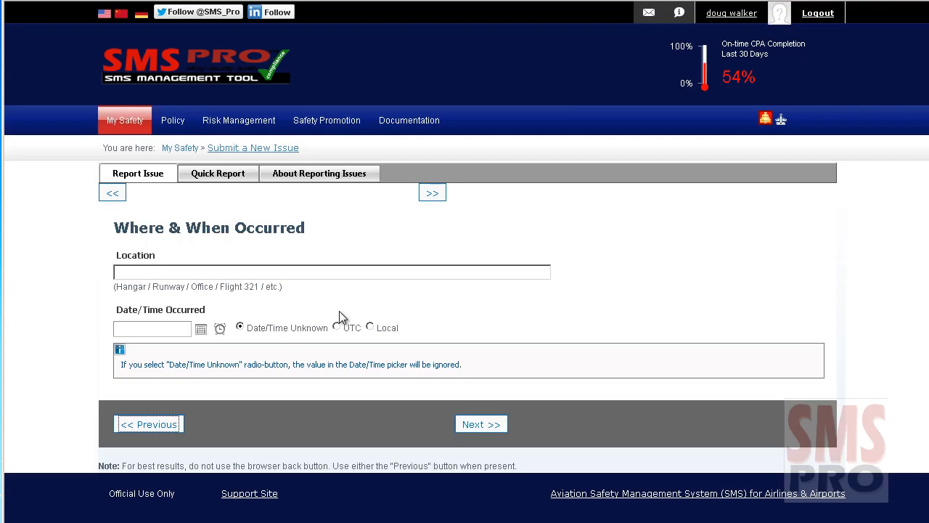
mouse_move(305, 264)
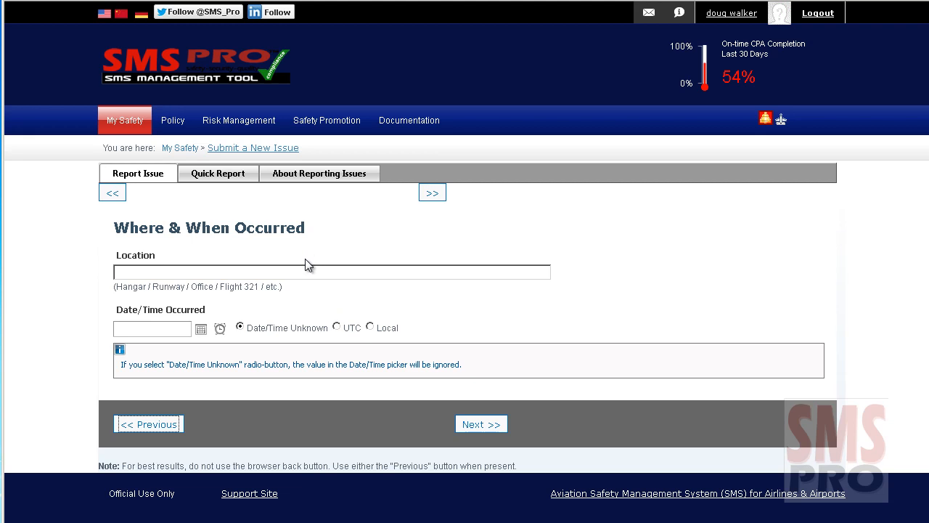
left_click(481, 424)
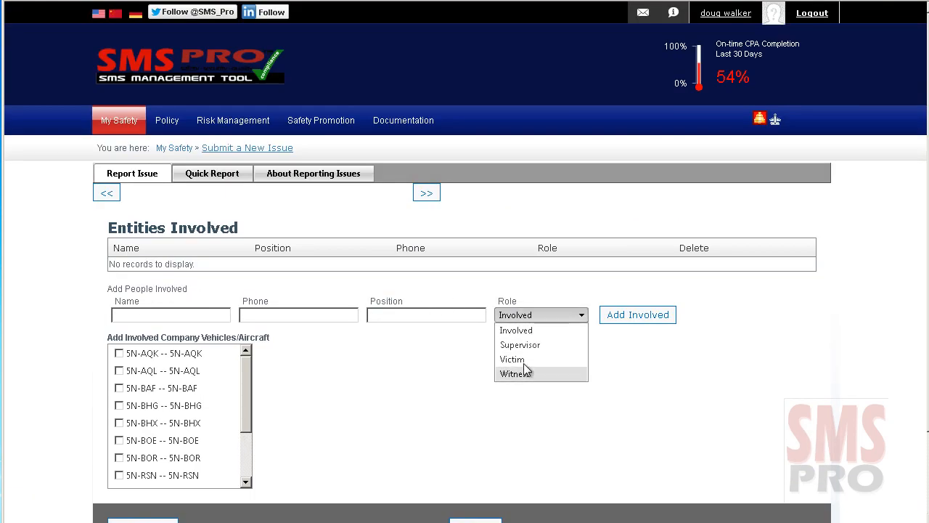
mouse_move(520, 346)
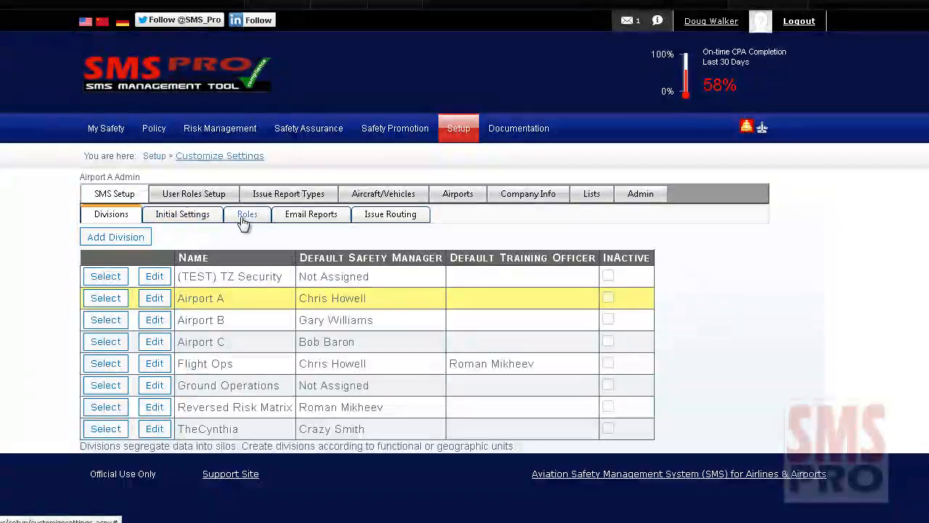
- Reach the final Overview and Attachments step summarising the perimeter fence issue
left_click(247, 214)
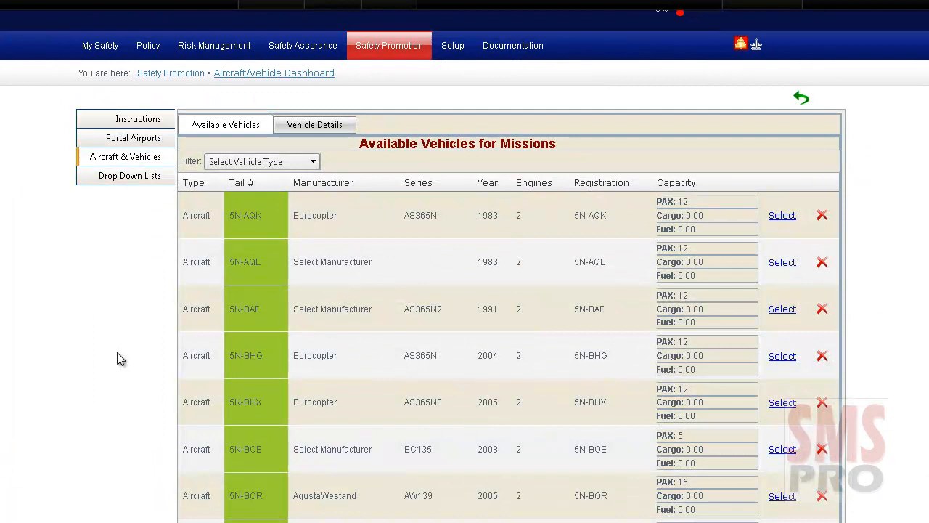
scroll("down", 3)
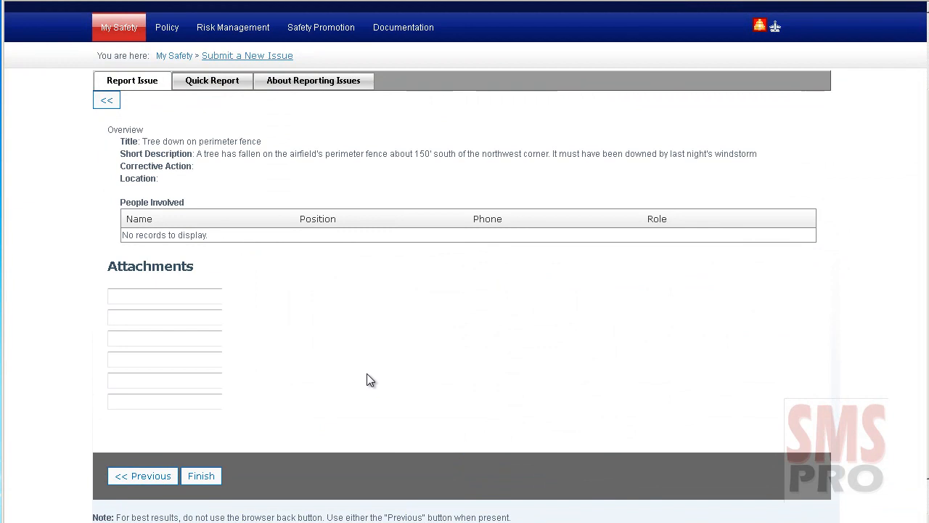
mouse_move(305, 354)
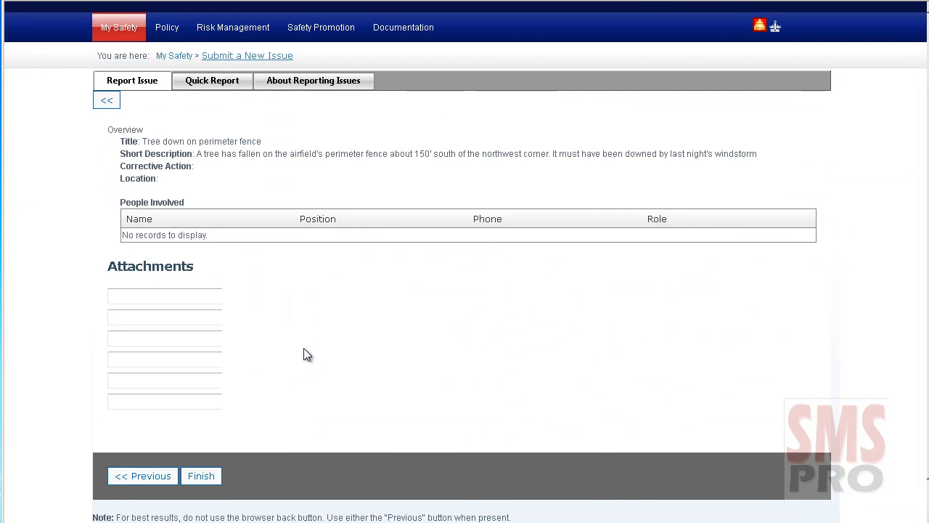
mouse_move(212, 305)
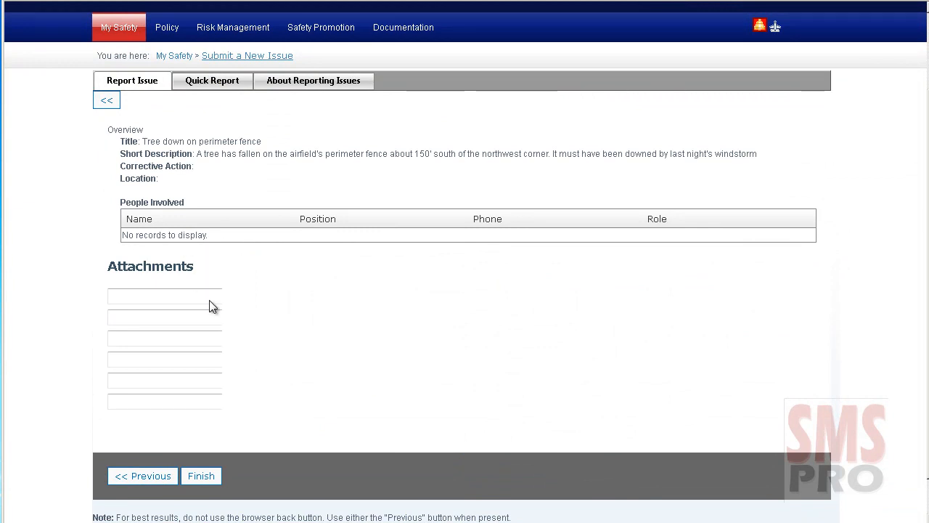
- Attach treeOnFence.jpg and finish submitting the new tree-down issue
type("treeOnFence.jpg")
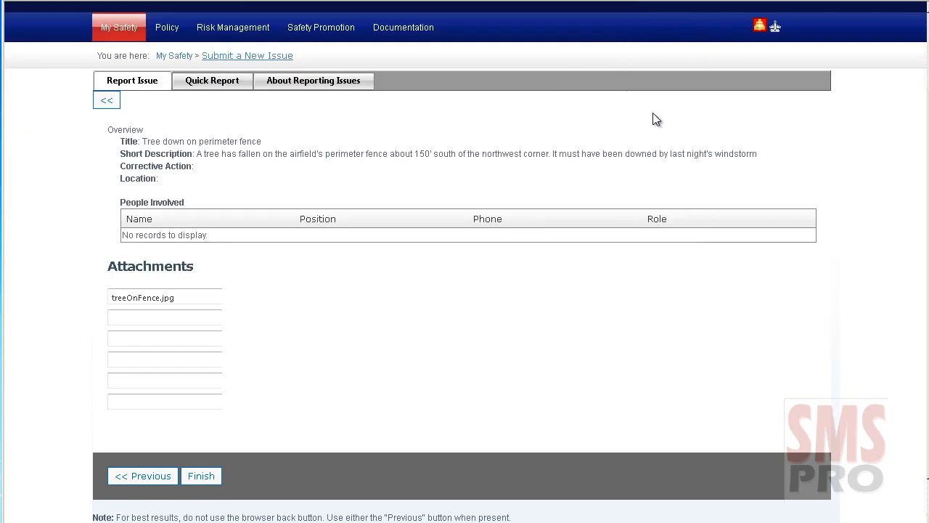
left_click(200, 476)
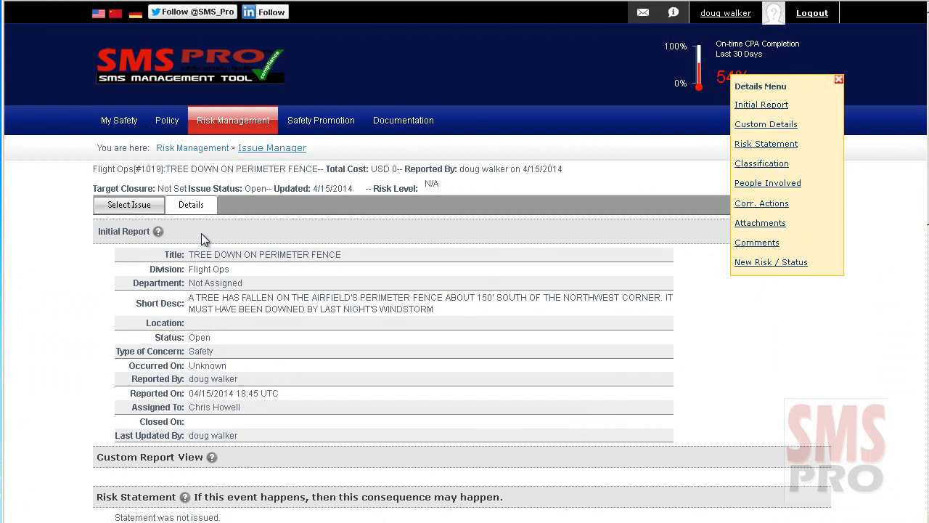
scroll("down", 3)
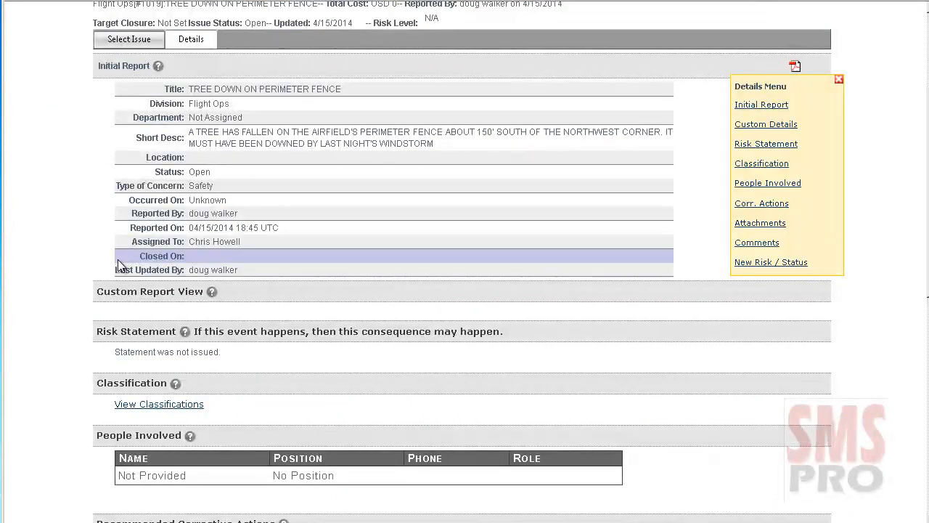
scroll("down", 3)
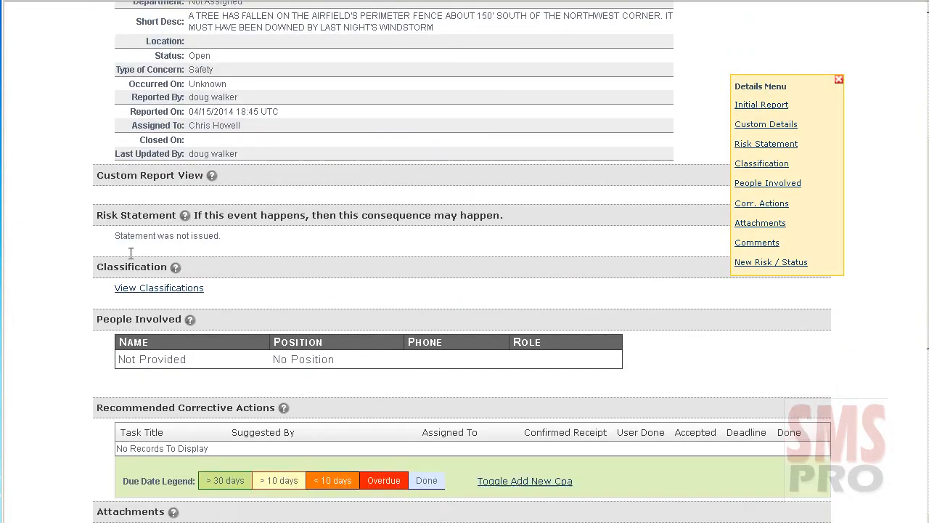
scroll("down", 3)
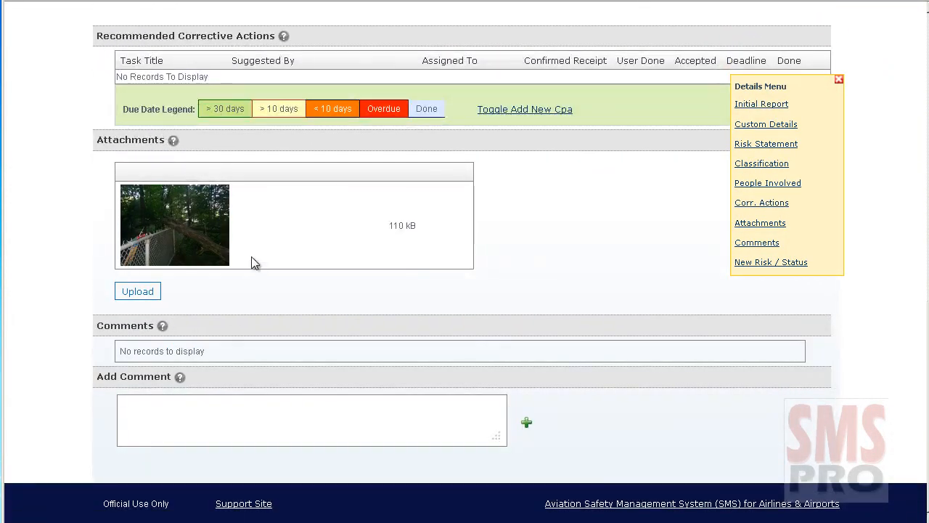
mouse_move(70, 275)
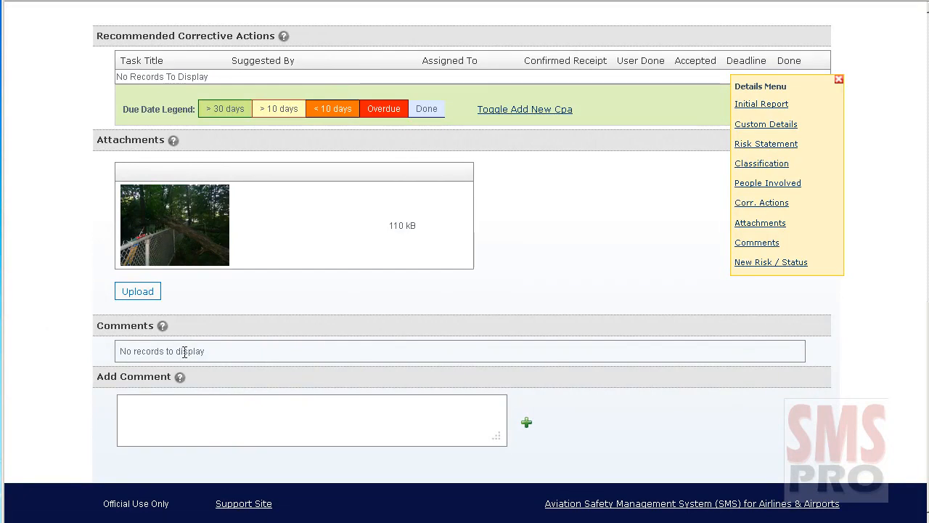
mouse_move(89, 372)
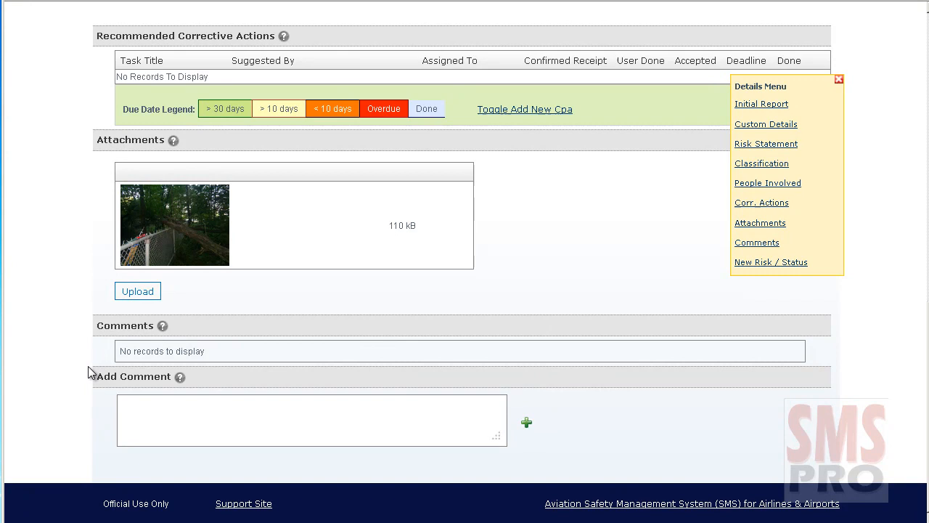
mouse_move(88, 380)
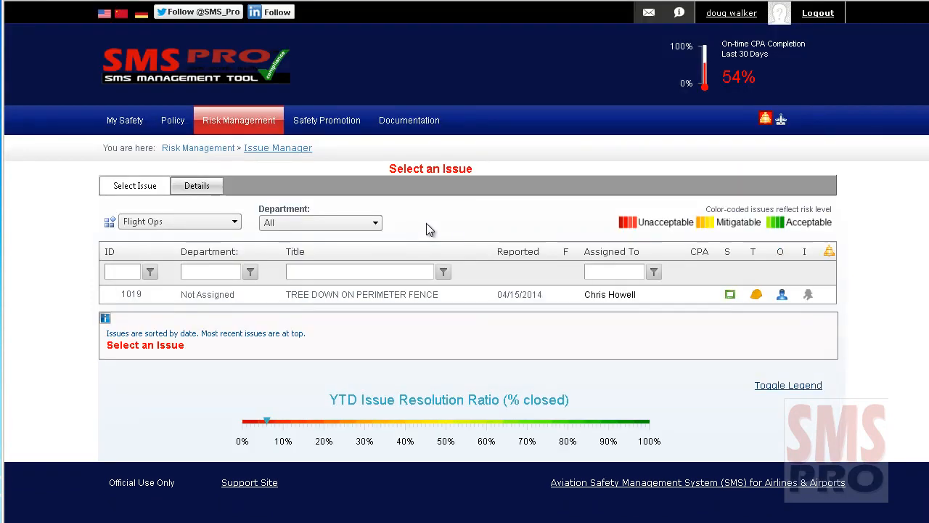
mouse_move(275, 144)
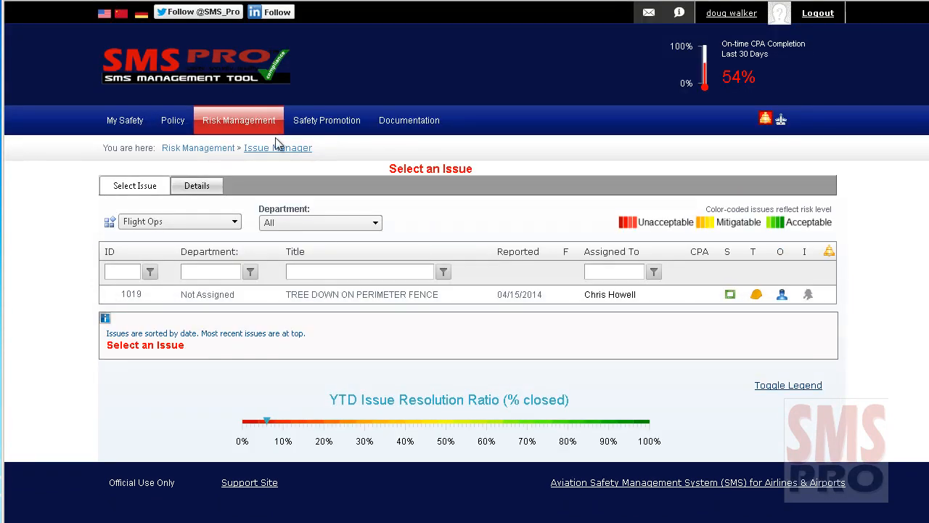
mouse_move(233, 293)
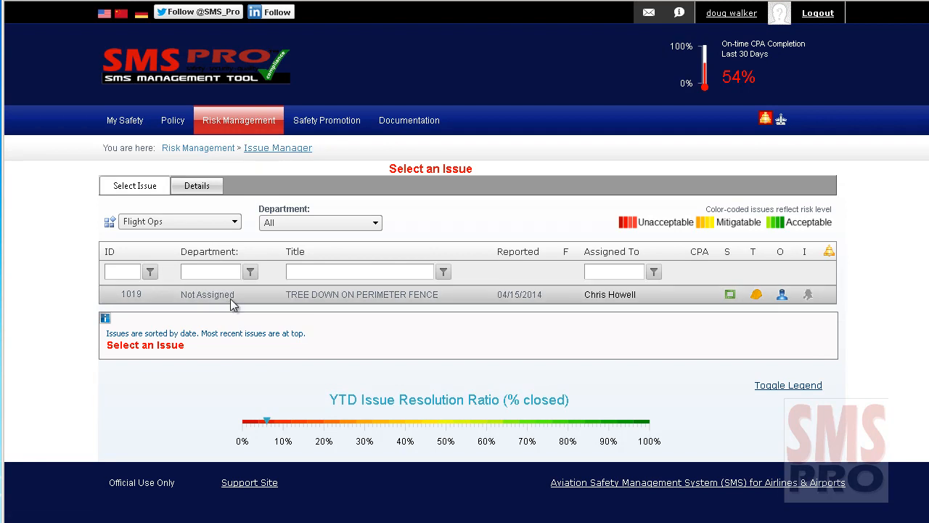
mouse_move(198, 345)
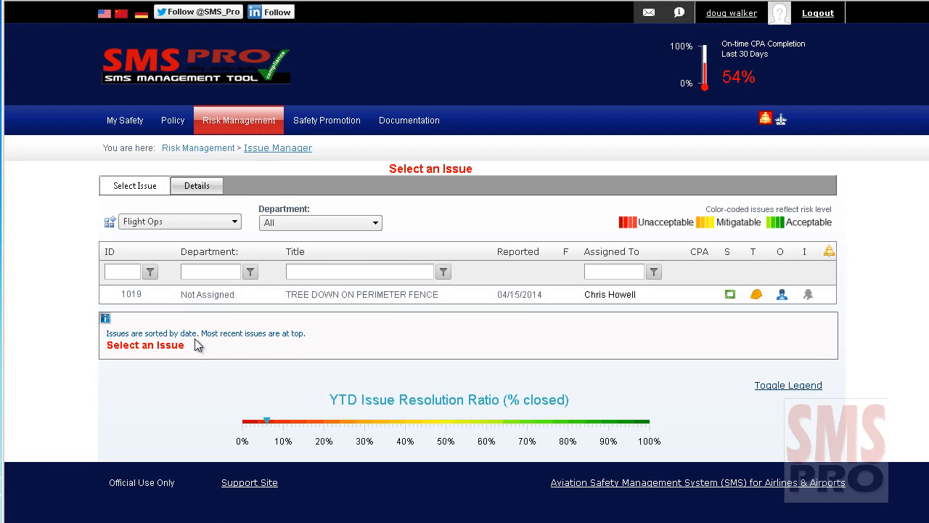
- Return to the Issue Manager list showing issue 1019, Tree down on perimeter fence
left_click(362, 293)
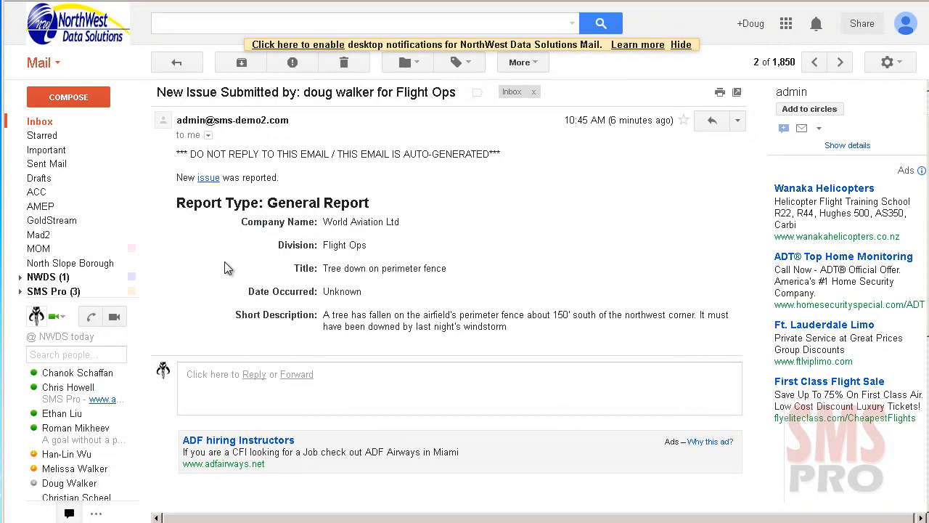
mouse_move(245, 212)
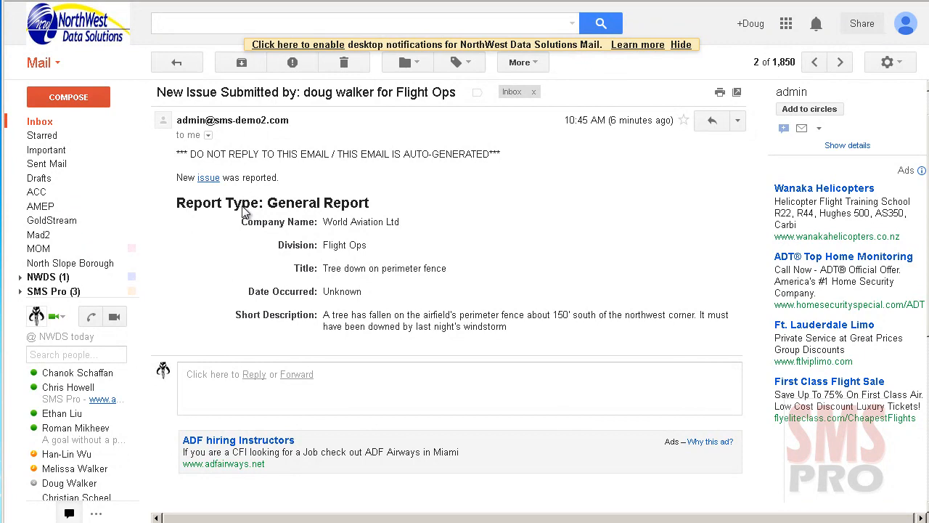
- Open the issue from the notification email and start its Assess step in SMS Pro
left_click(207, 177)
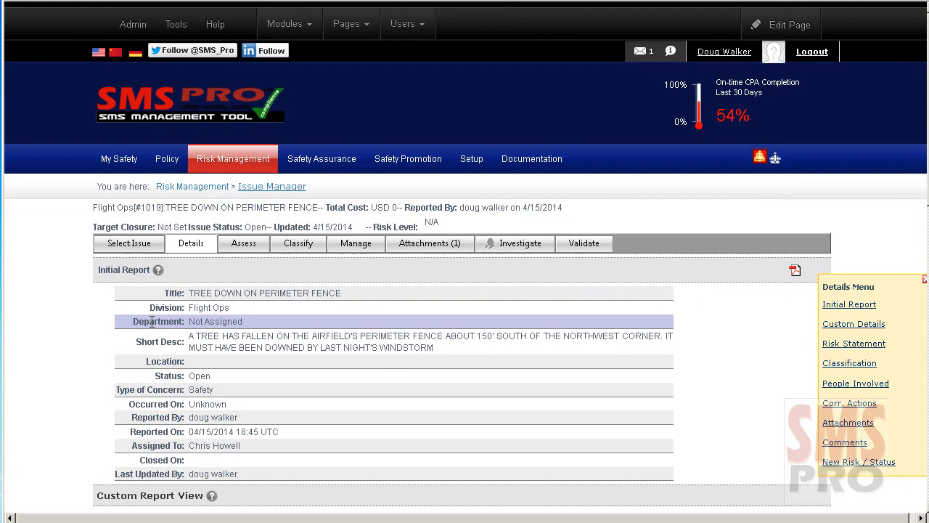
mouse_move(192, 244)
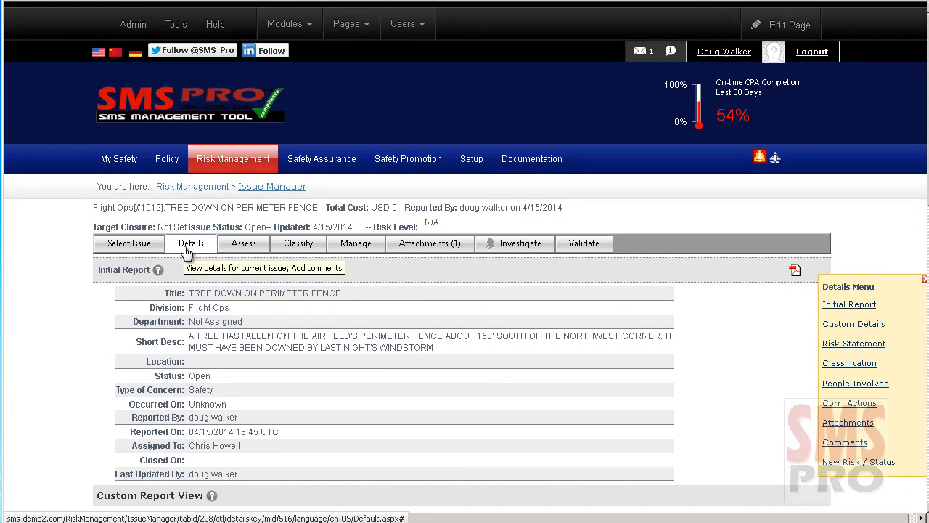
mouse_move(244, 244)
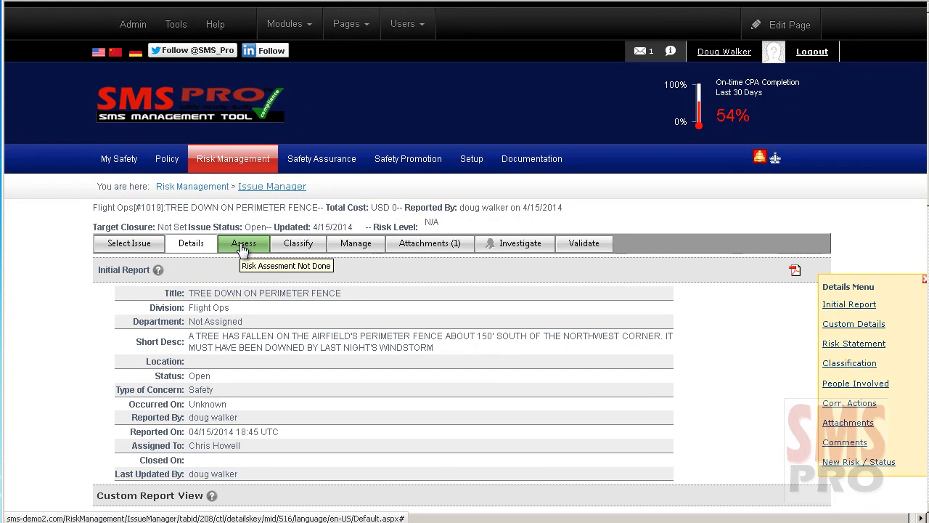
mouse_move(297, 244)
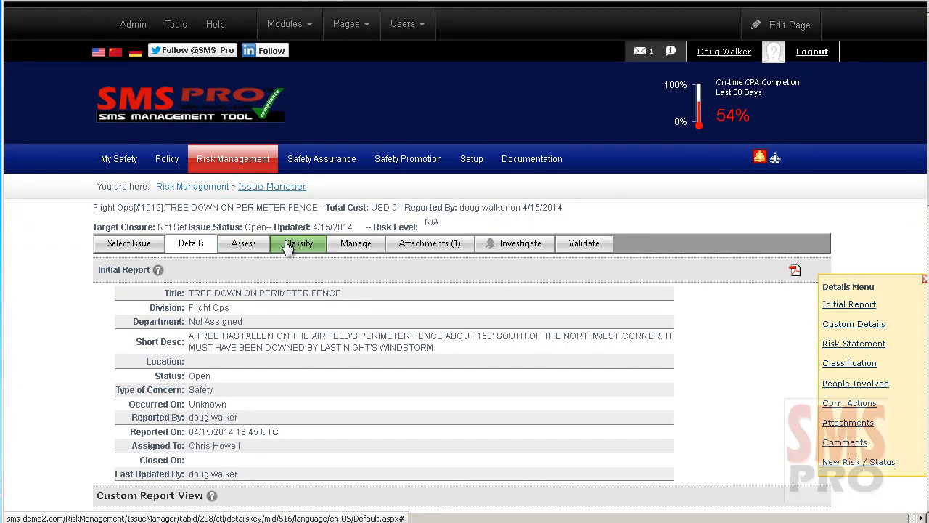
left_click(244, 244)
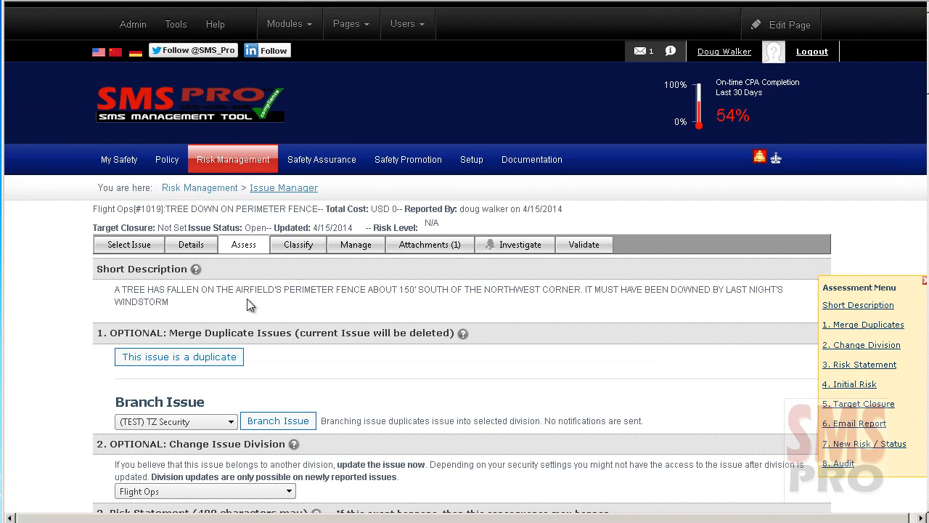
- Scroll through the initial risk assessment matrix rating the issue 2C Mitigatable Risk
scroll("down", 3)
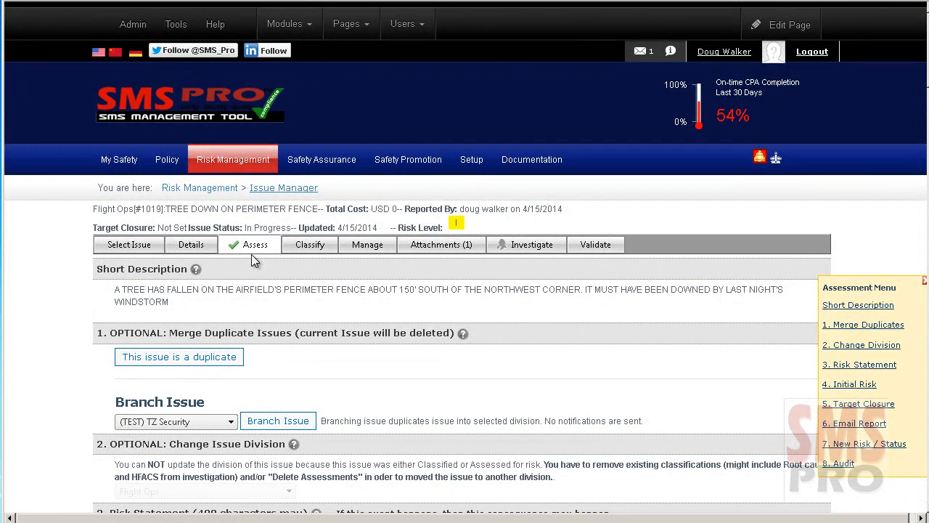
mouse_move(441, 244)
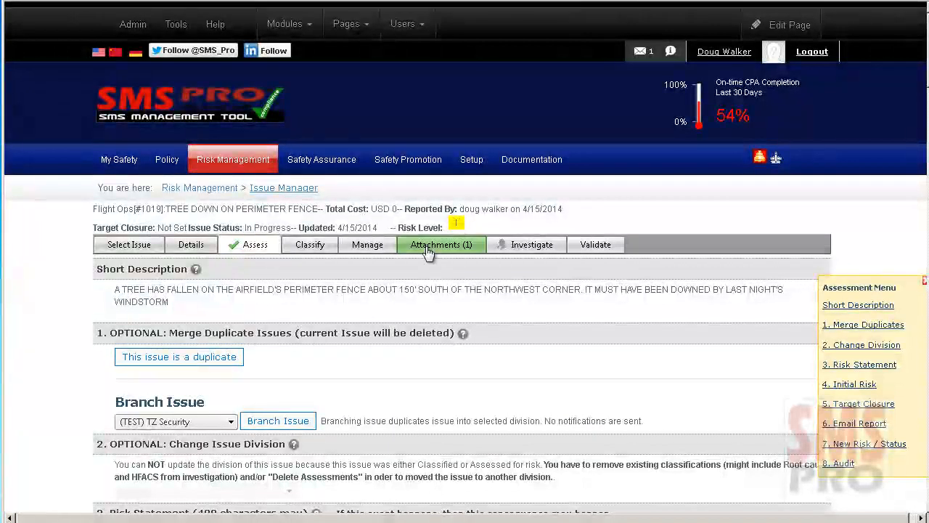
scroll("down", 3)
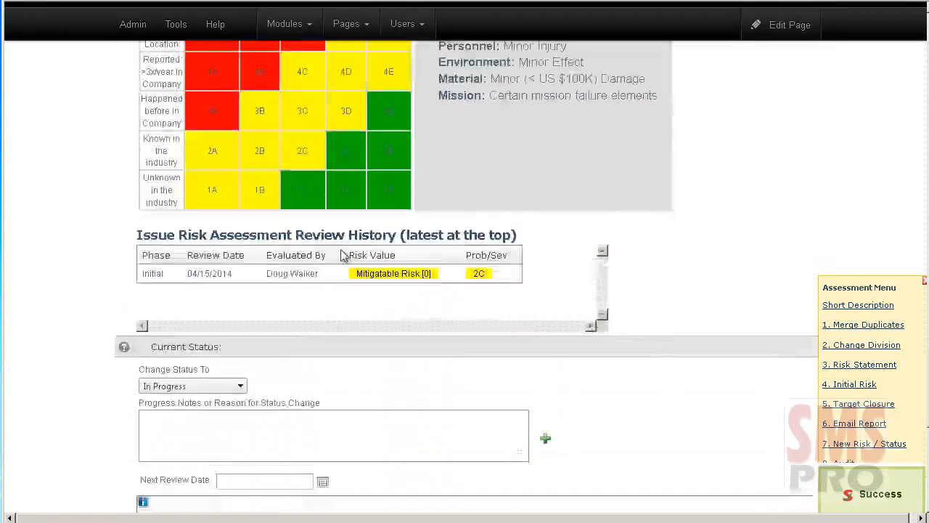
scroll("down", 3)
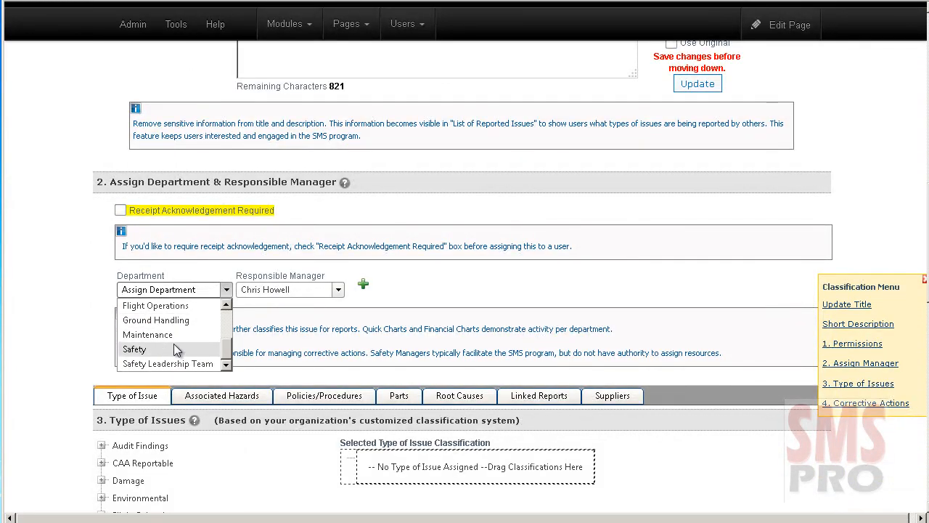
left_click(134, 349)
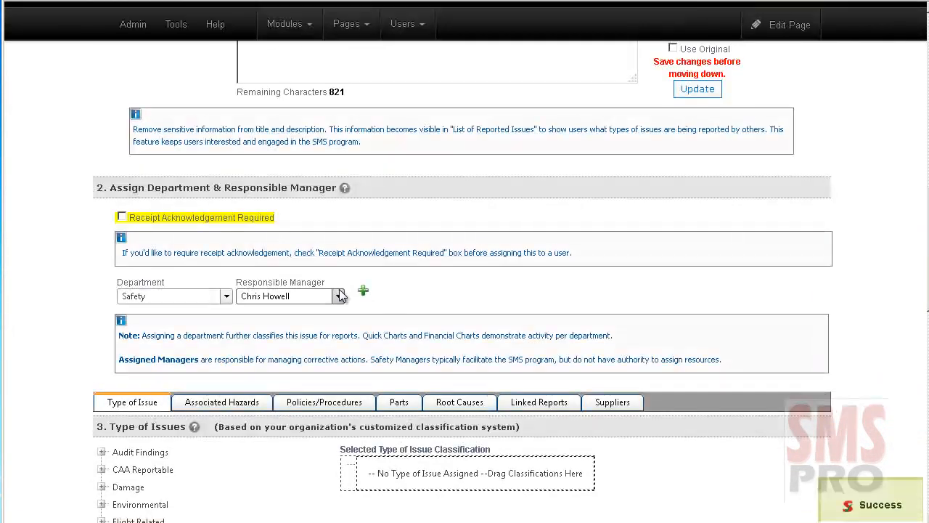
left_click(337, 296)
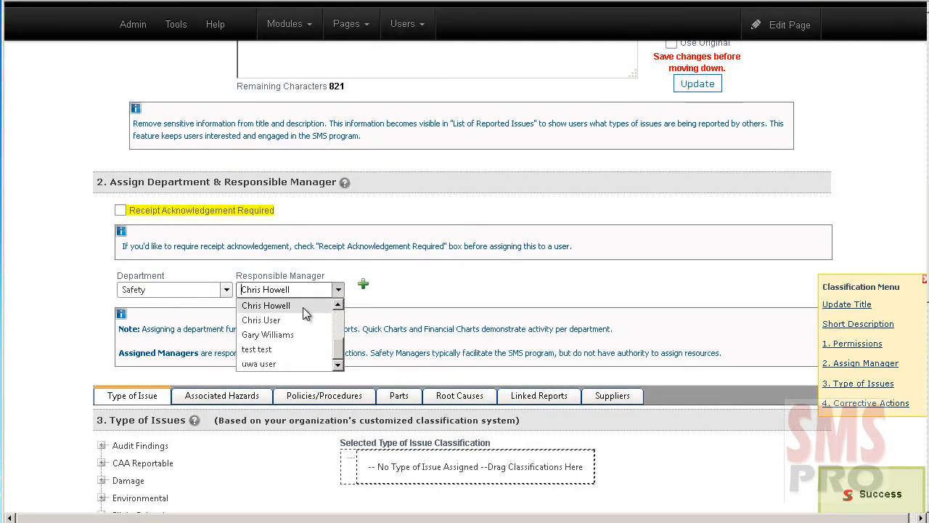
left_click(265, 305)
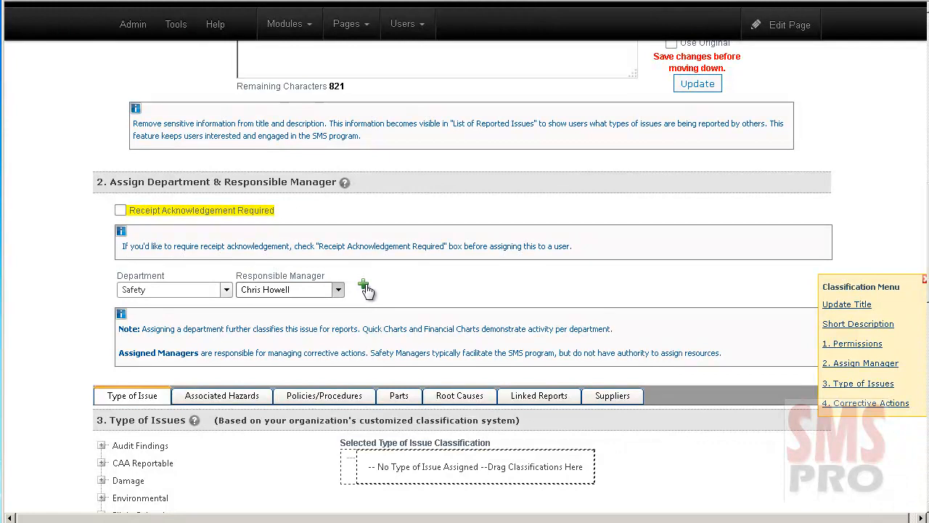
left_click(363, 285)
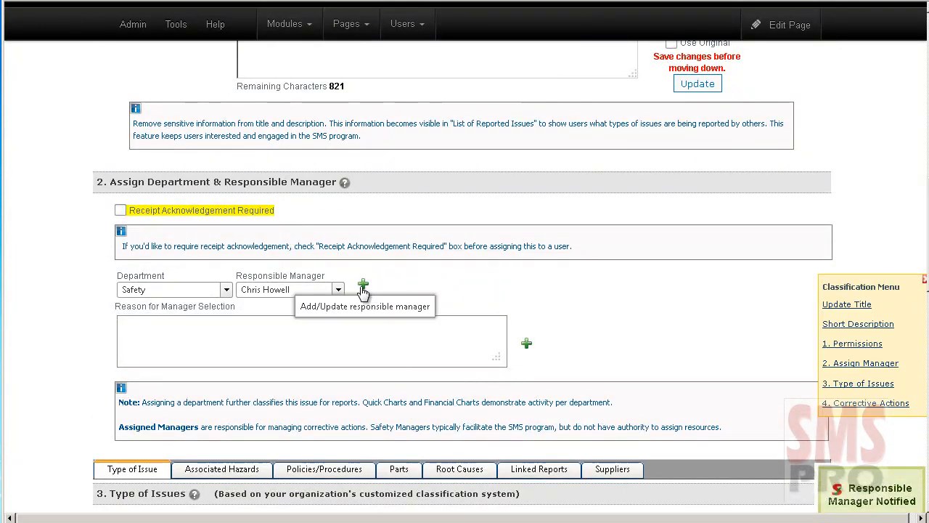
scroll("down", 3)
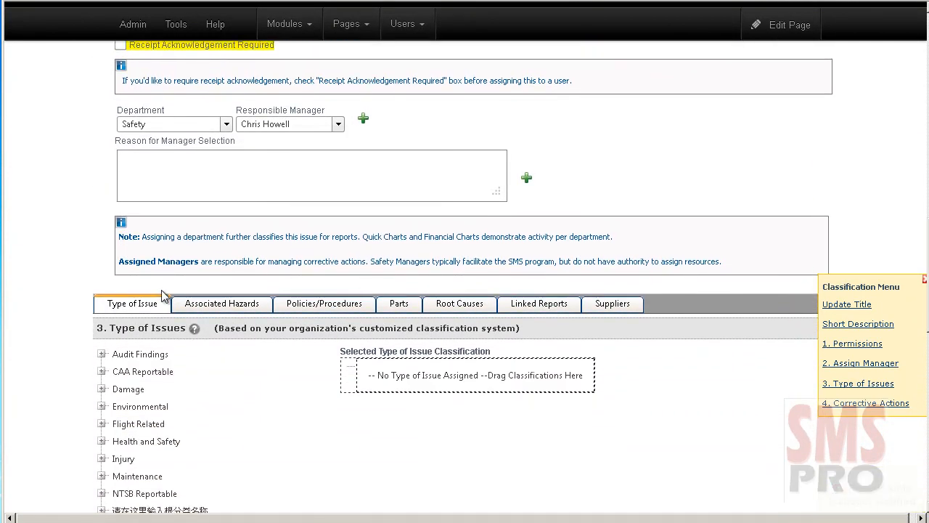
- Assign Runway 03 under Damage > Facilities as the issue's type classification
scroll("down", 3)
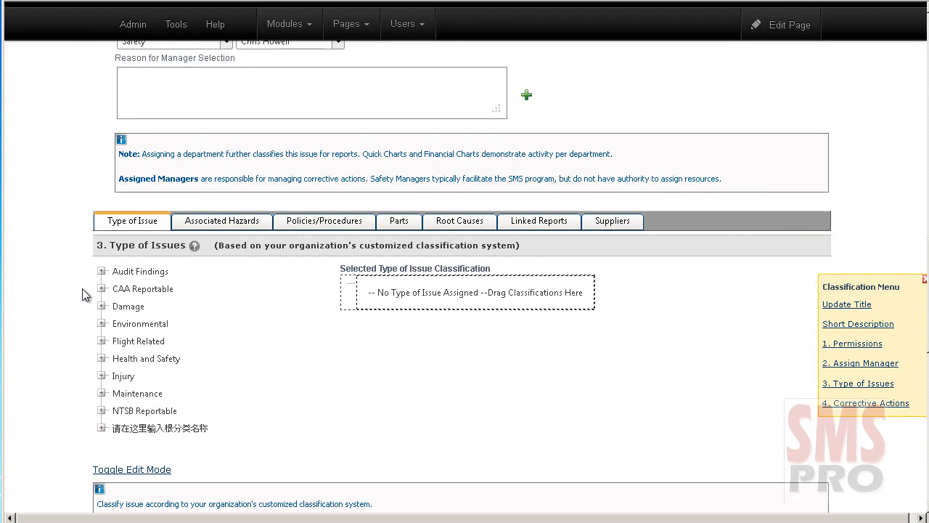
left_click(103, 288)
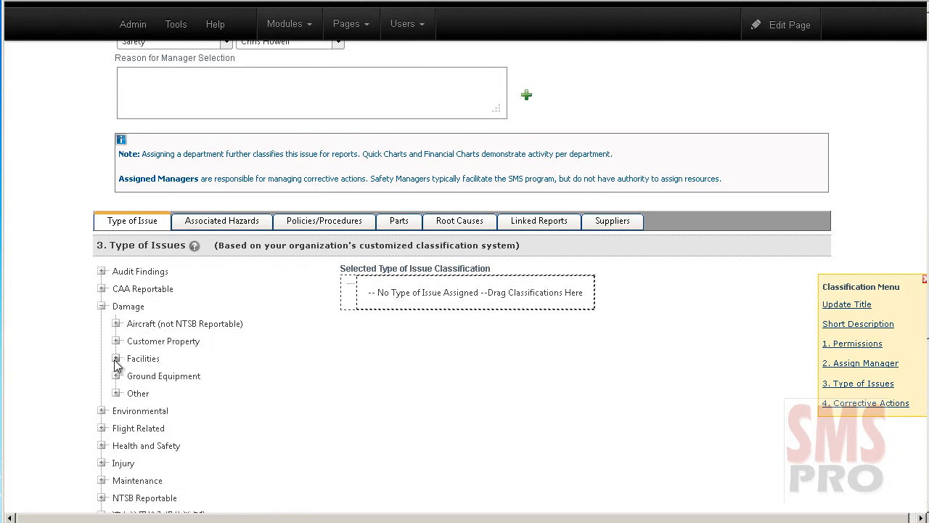
left_click(116, 360)
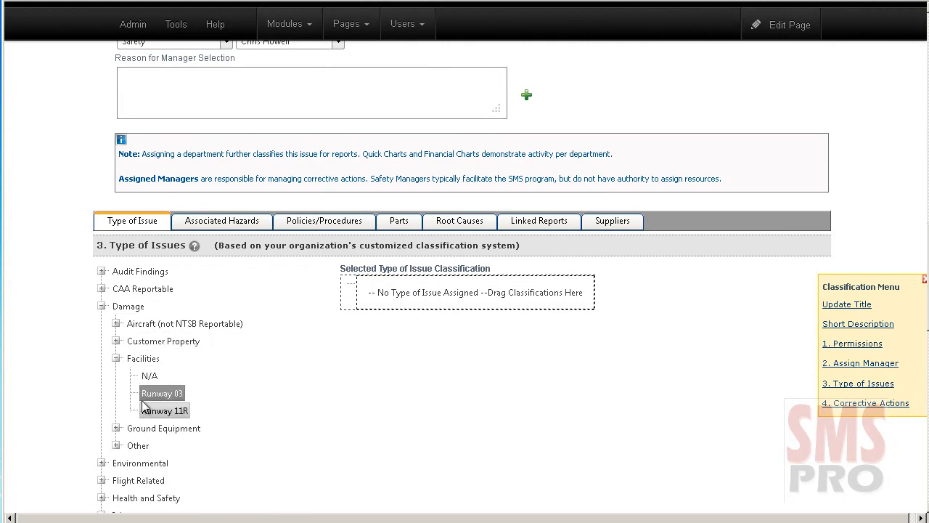
left_click_drag(161, 392, 414, 291)
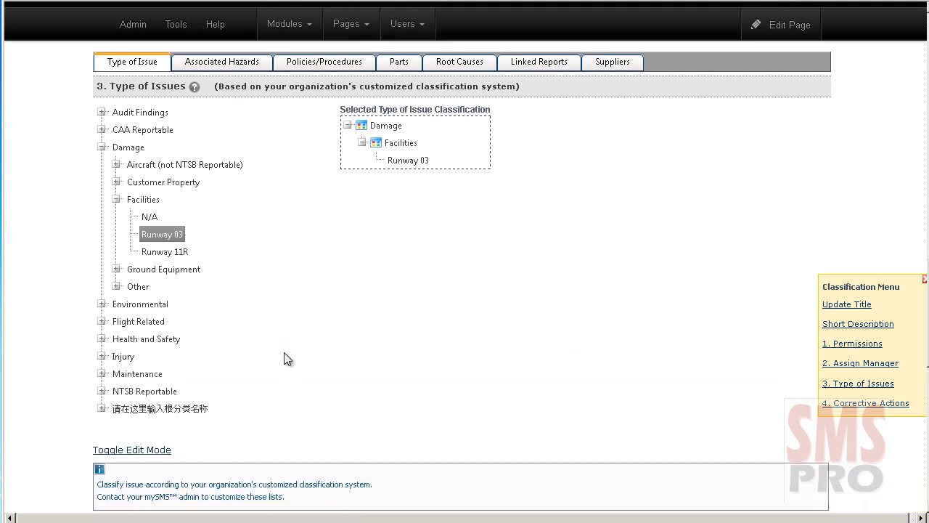
- Leave edit mode so the Runway 03 classification is committed
left_click(130, 443)
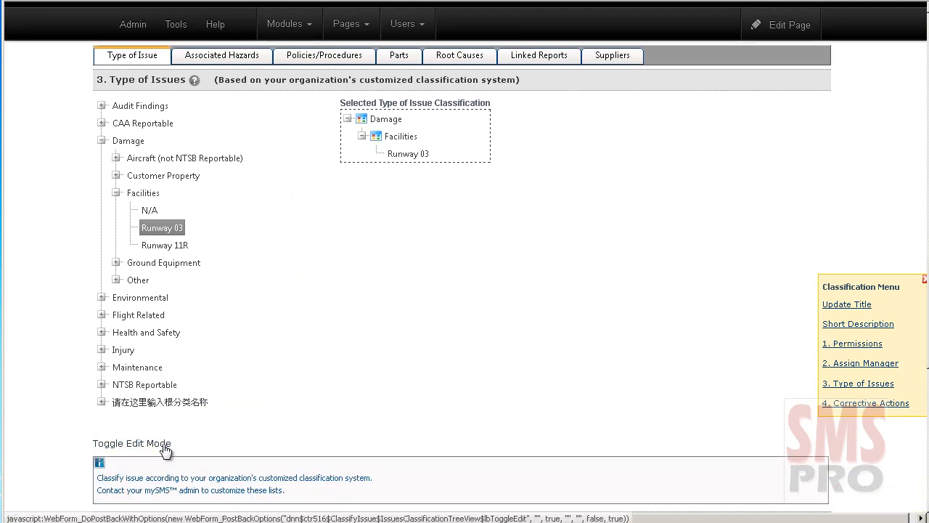
left_click(130, 443)
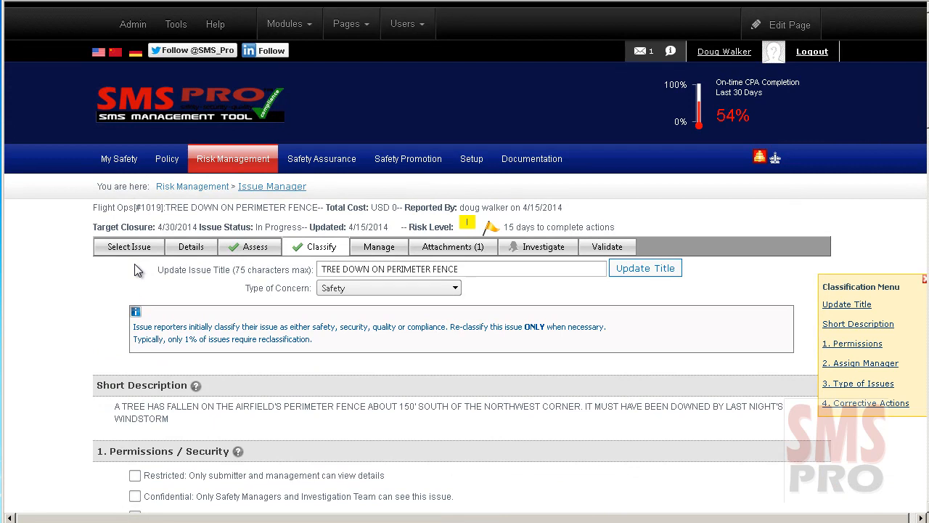
mouse_move(316, 246)
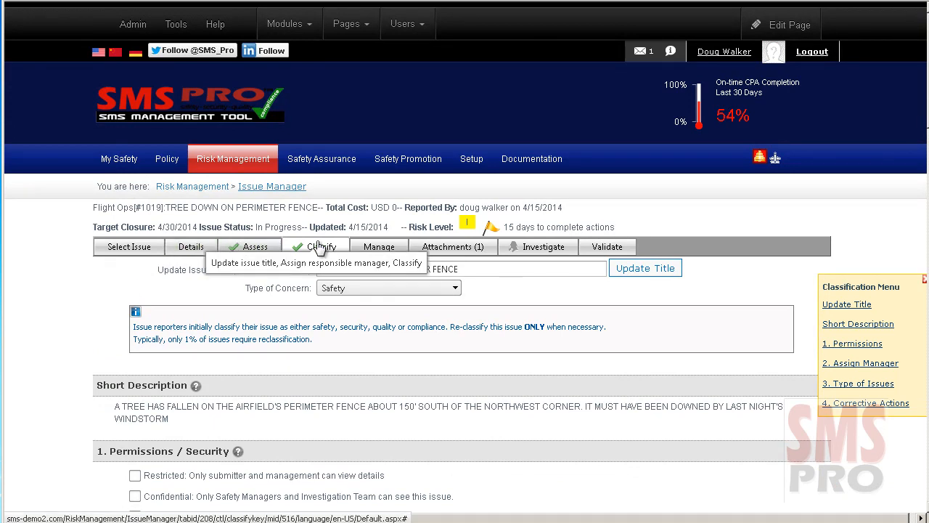
- Show the issue's Attachments, listing the photo of the fallen tree
left_click(453, 247)
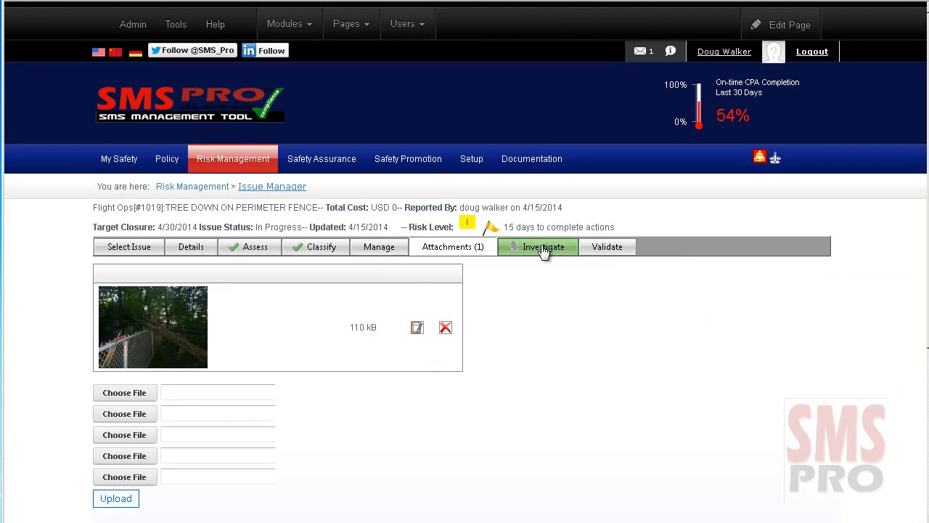
left_click(543, 247)
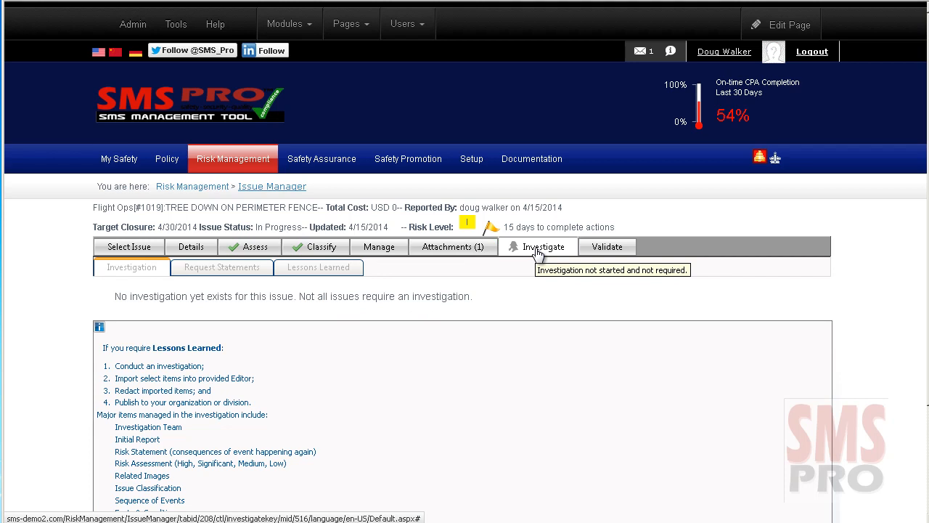
scroll("down", 3)
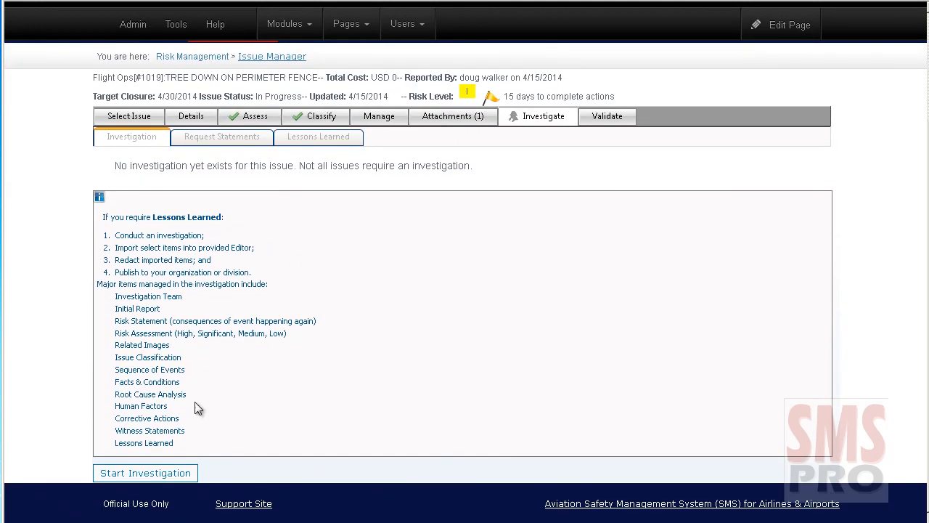
left_click(145, 473)
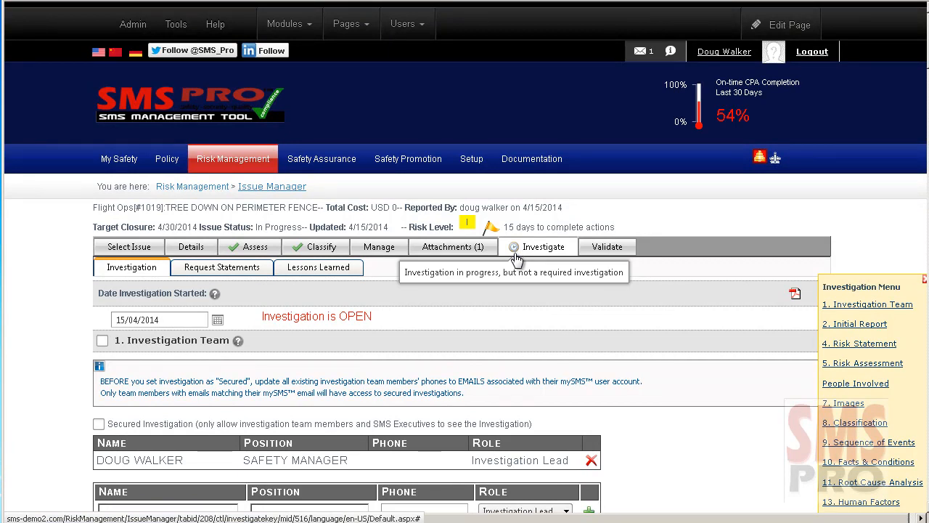
scroll("down", 3)
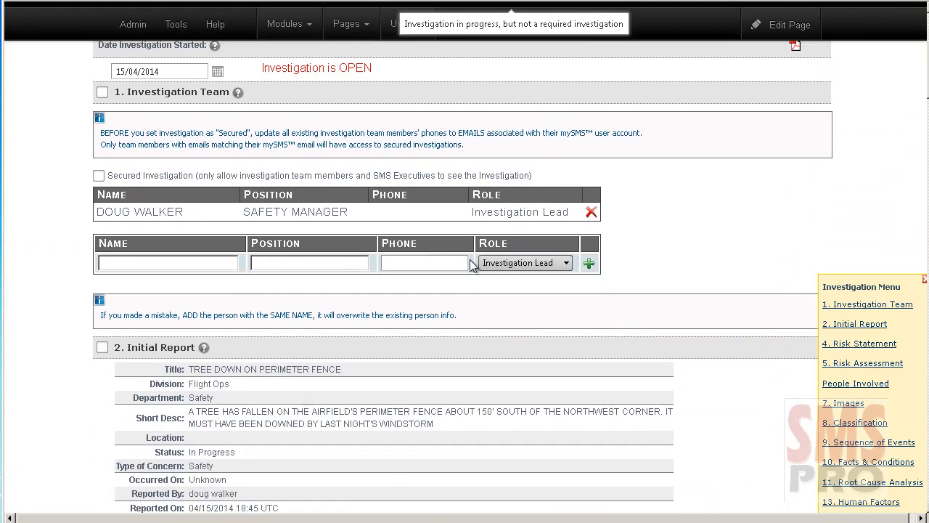
left_click(101, 349)
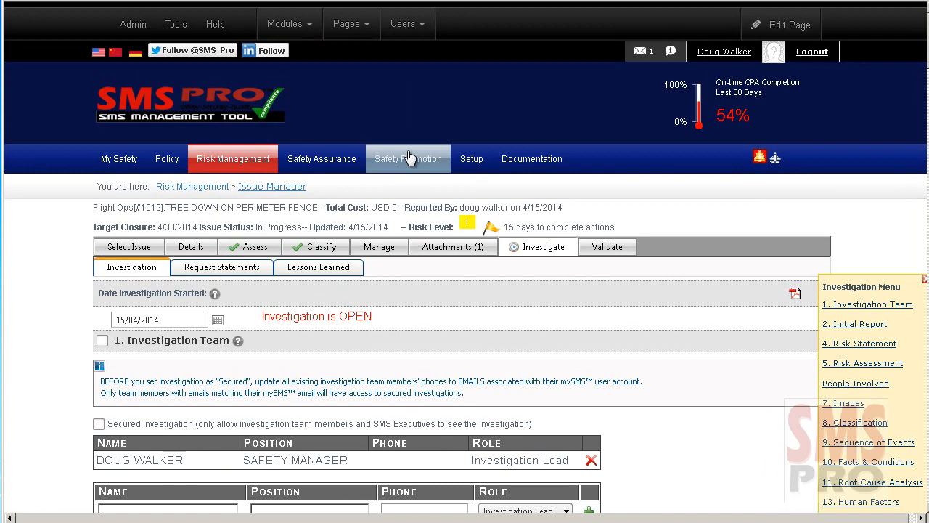
left_click(406, 158)
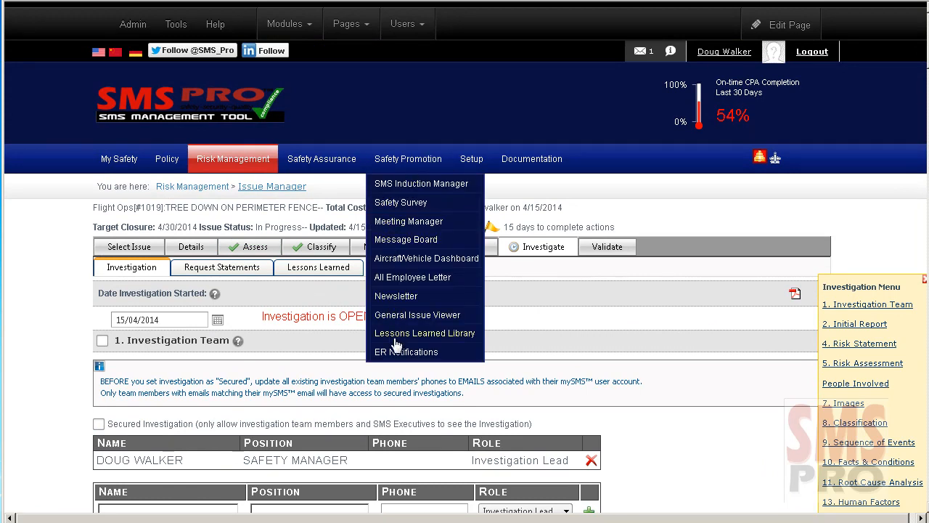
left_click(424, 332)
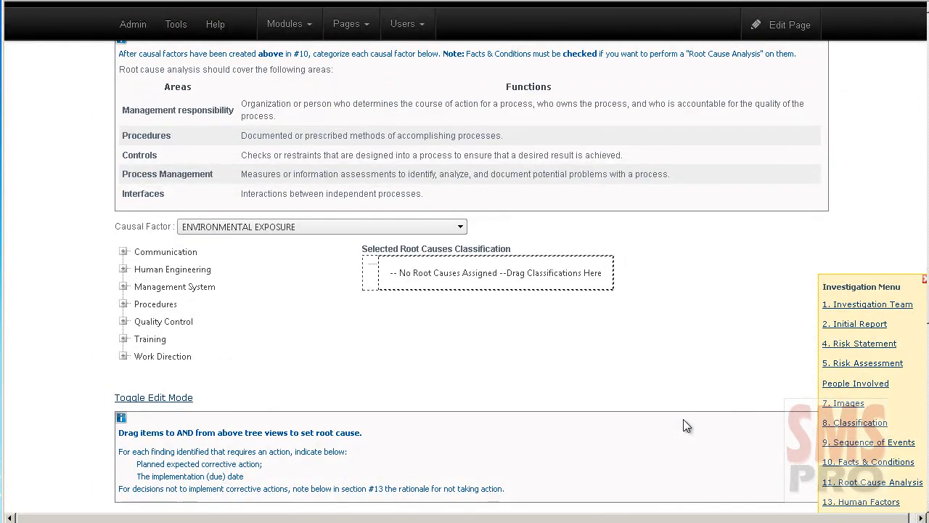
scroll("down", 3)
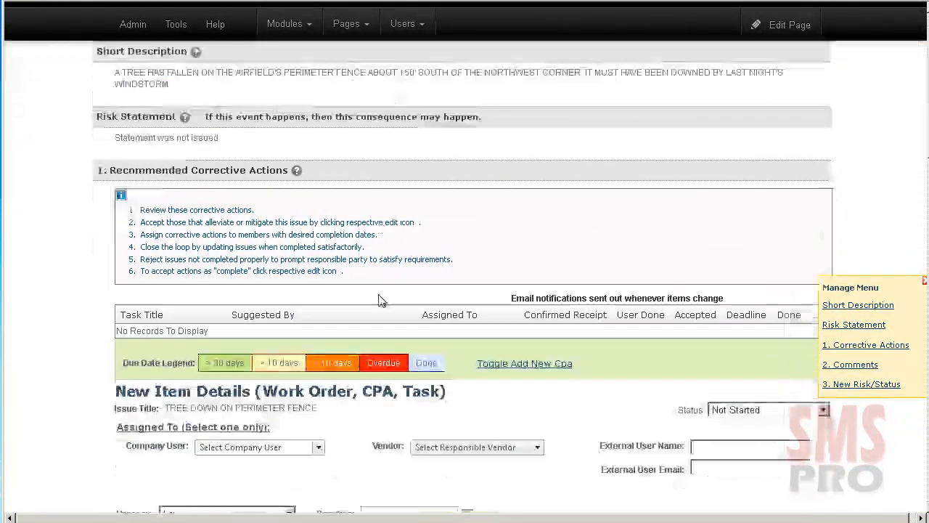
- Scroll down to the Recommended Corrective Actions and New Item Details form
scroll("down", 3)
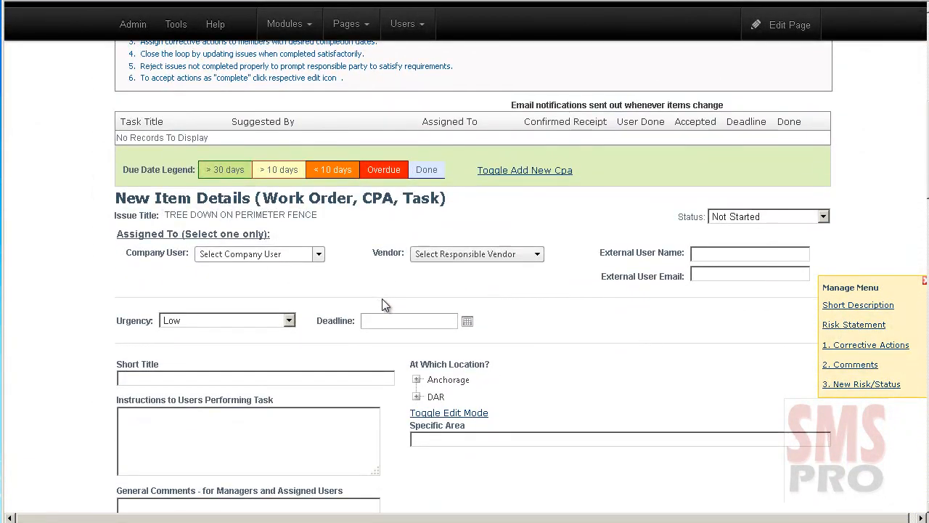
scroll("down", 3)
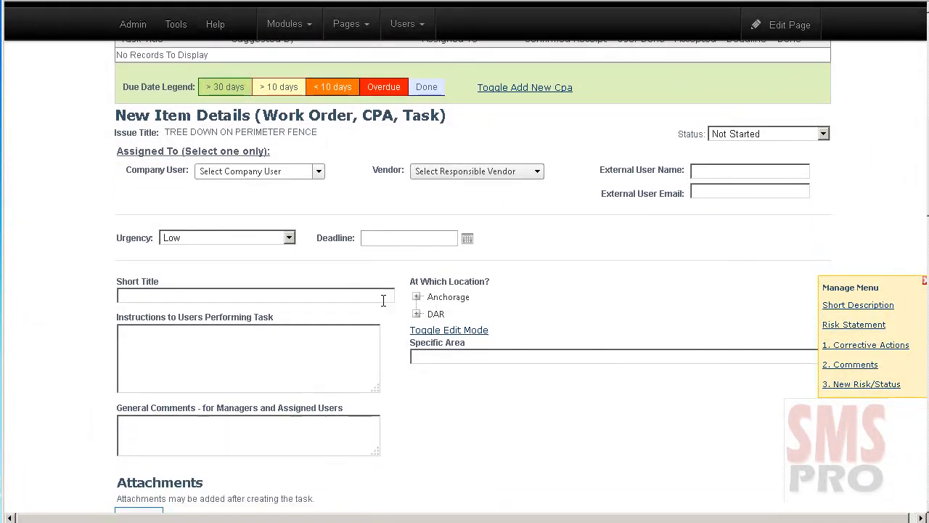
scroll("down", 3)
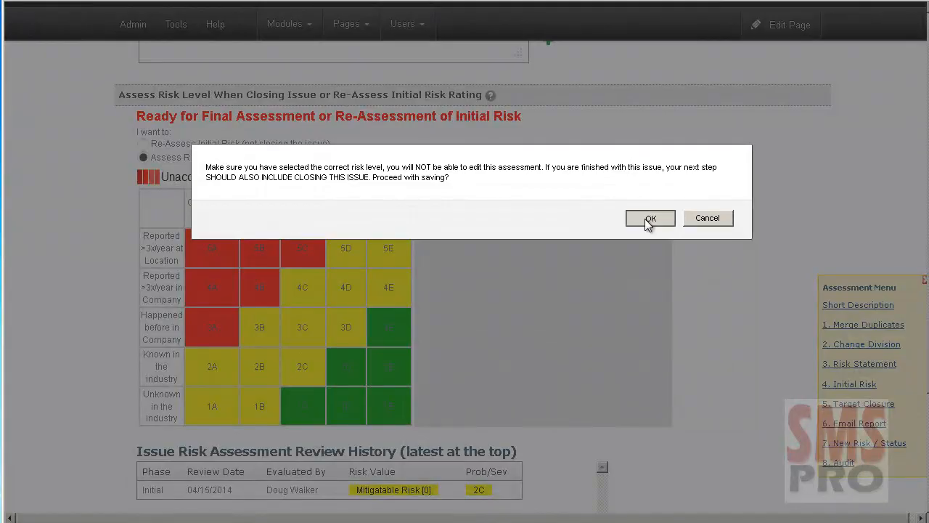
- Confirm saving the closing risk assessment into the review history
left_click(649, 218)
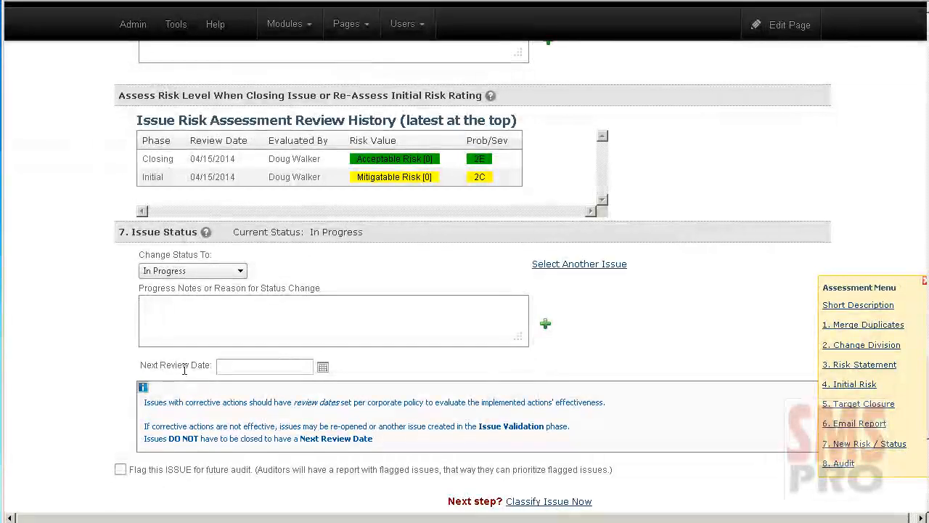
left_click(322, 366)
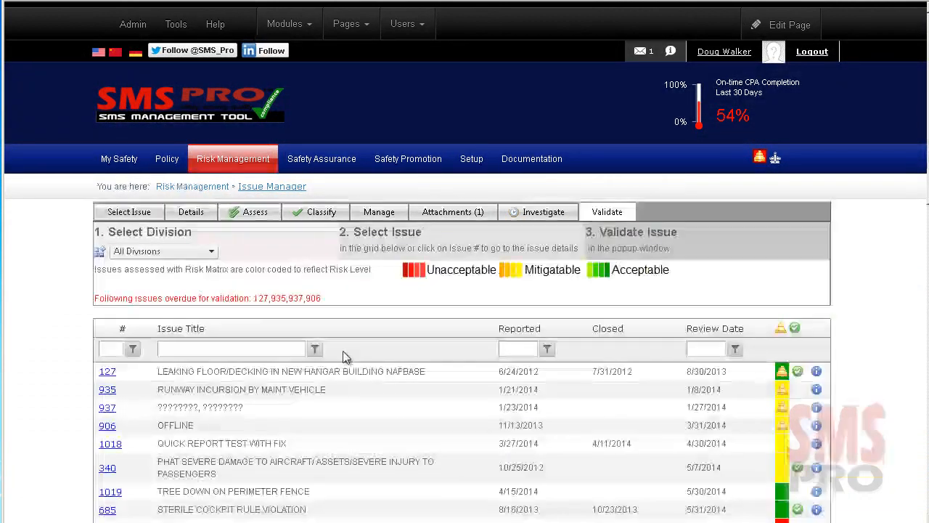
- Review issue 127's validation details, then return to the Validate list
left_click(107, 372)
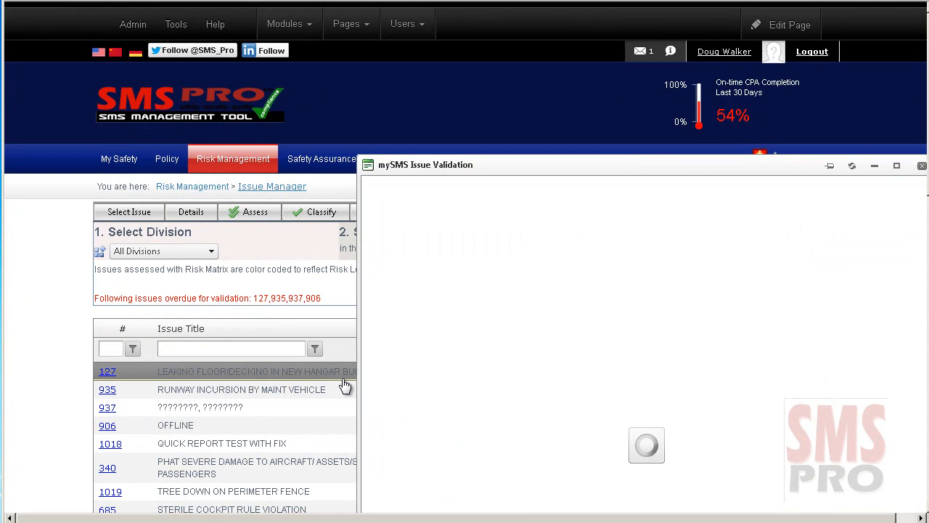
left_click(107, 372)
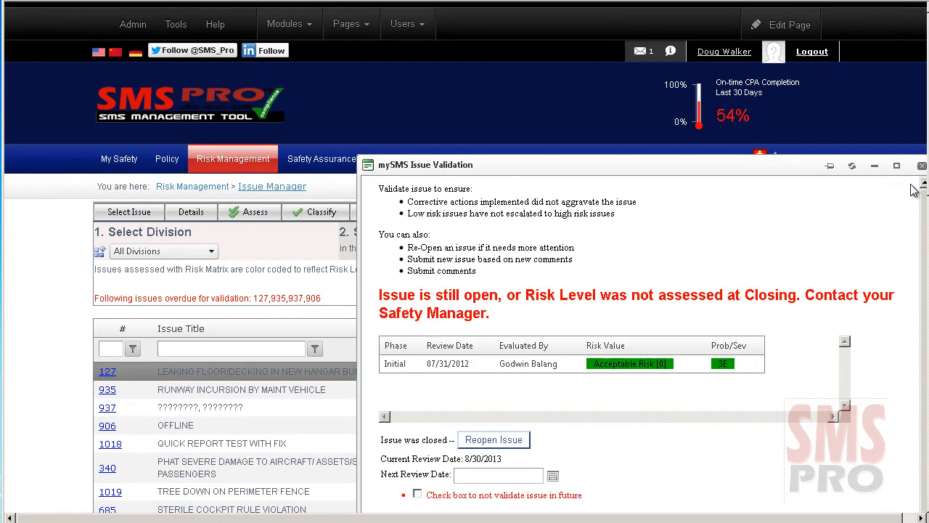
left_click(921, 165)
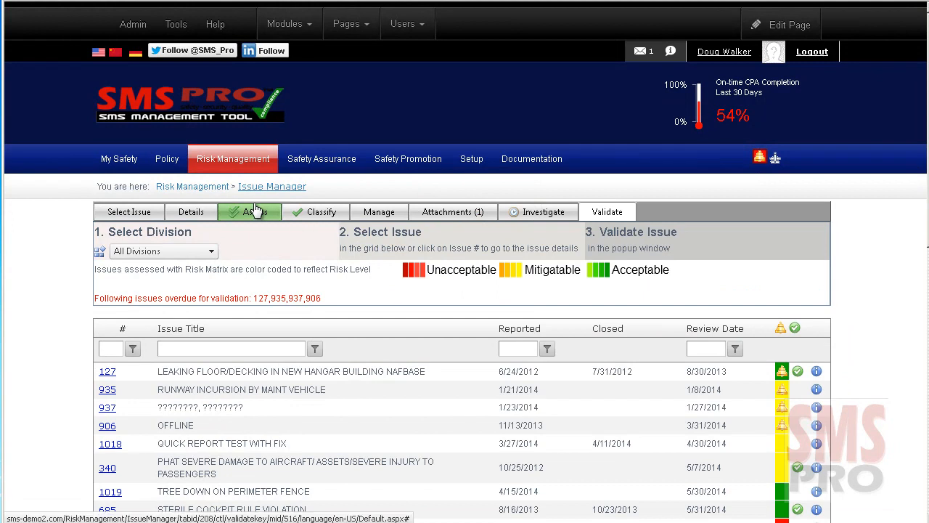
mouse_move(250, 212)
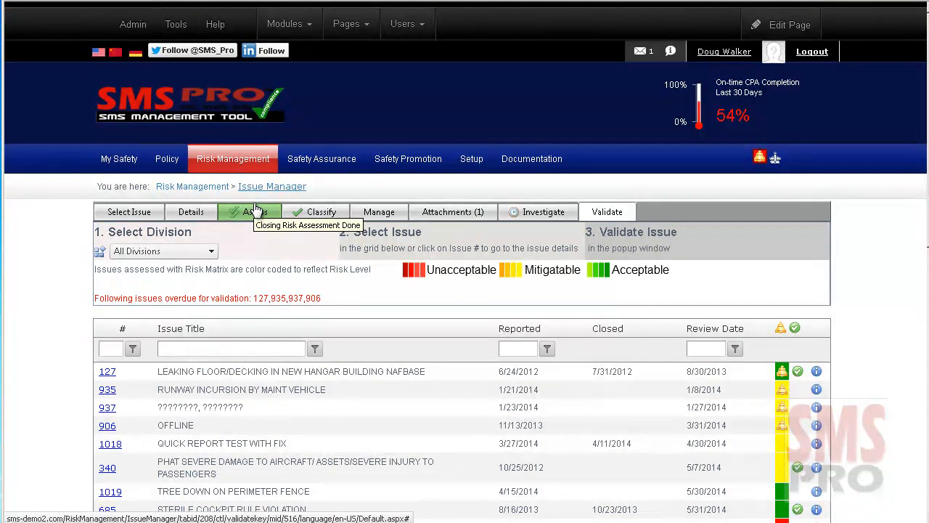